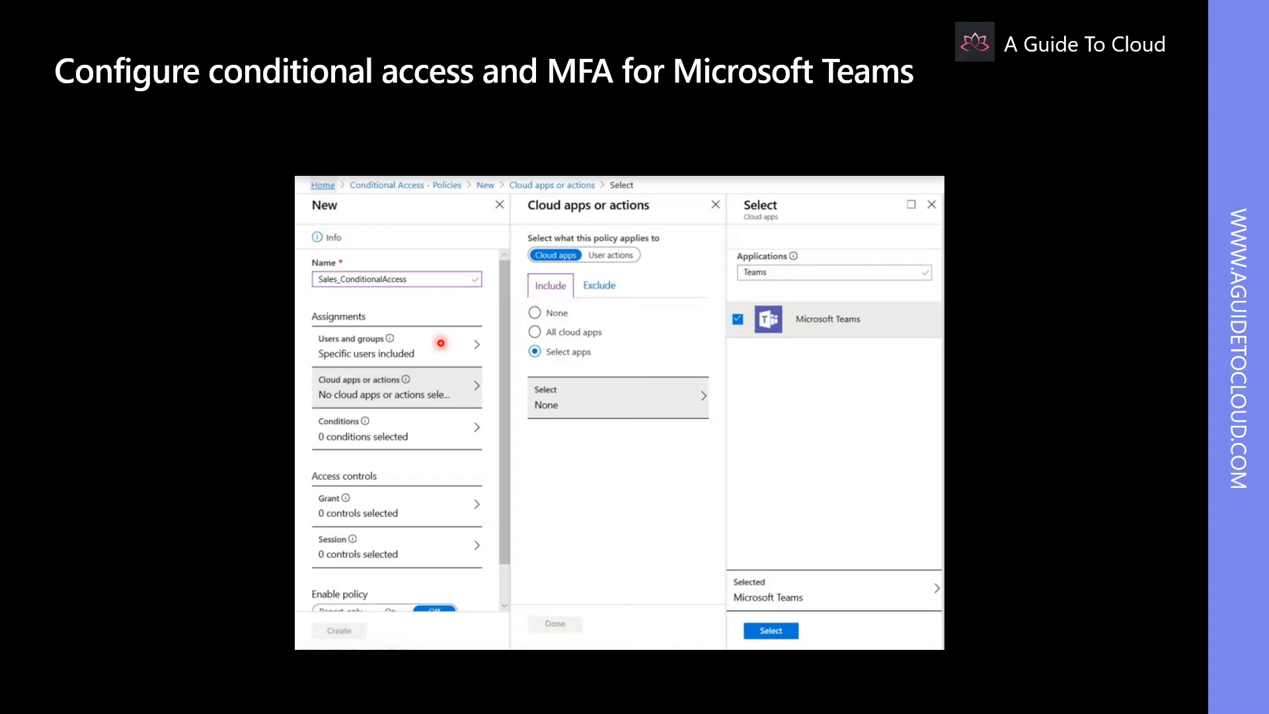
mouse_move(438, 401)
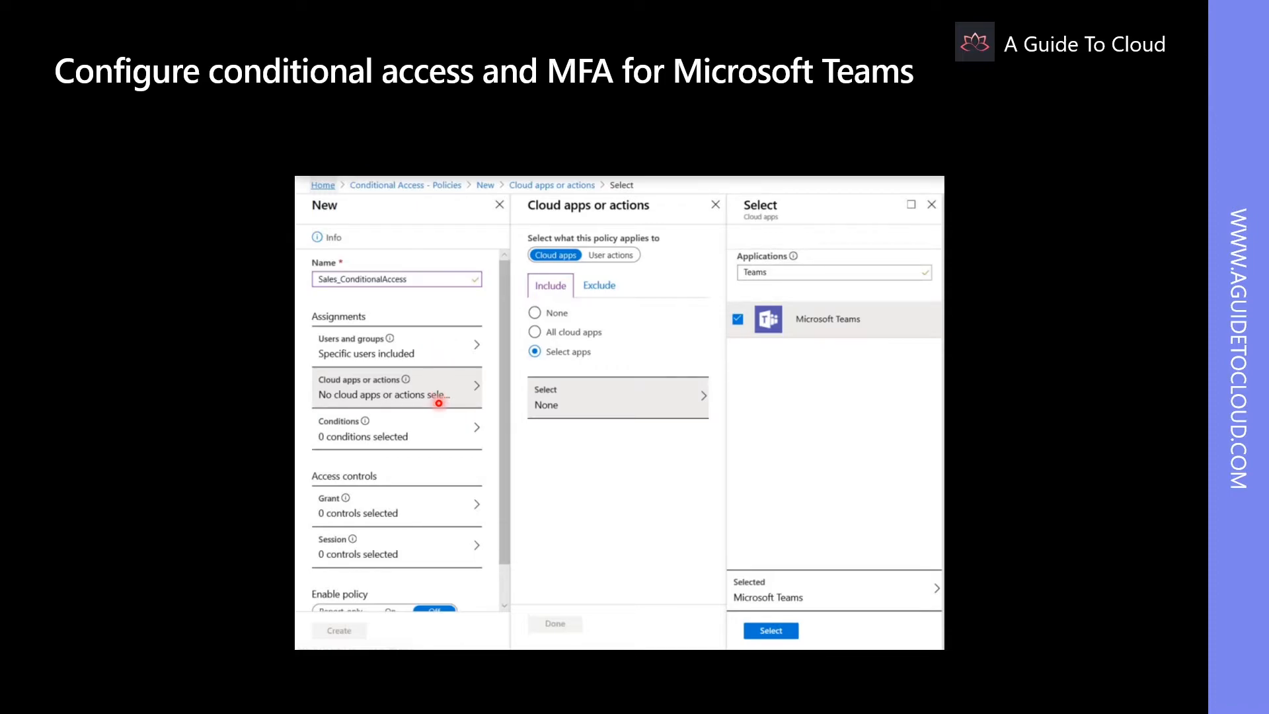
mouse_move(437, 437)
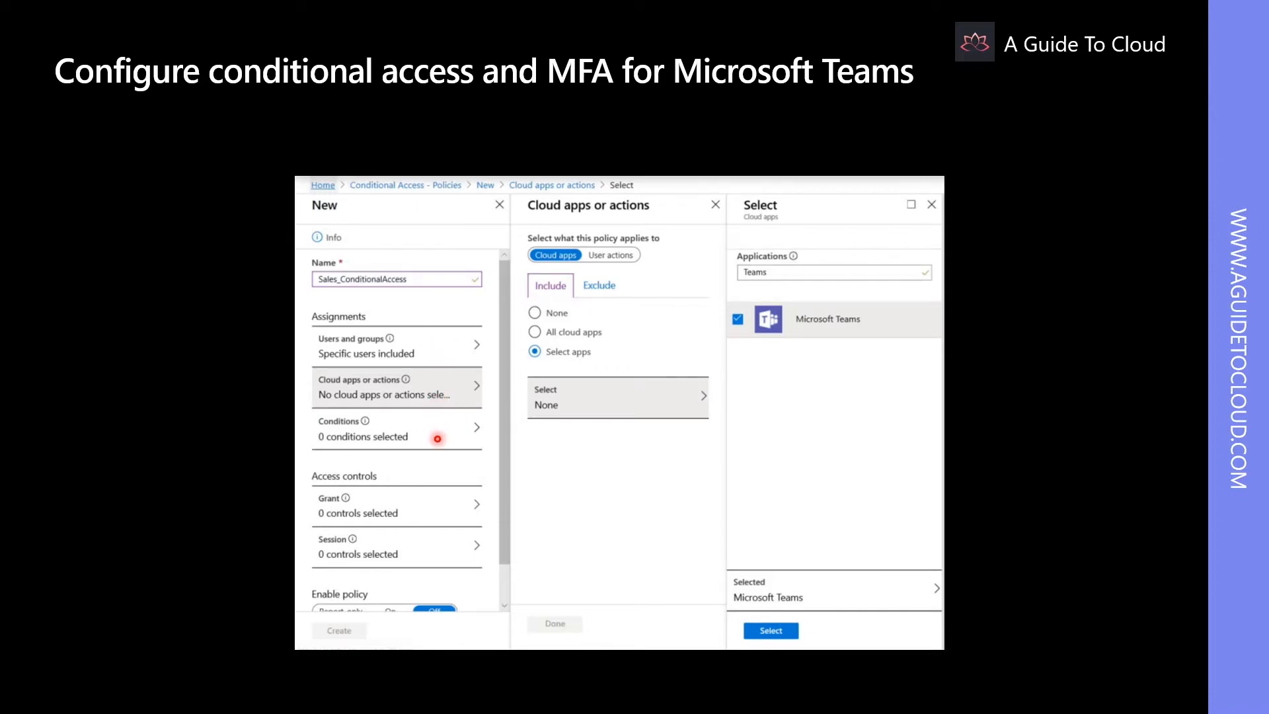
mouse_move(433, 475)
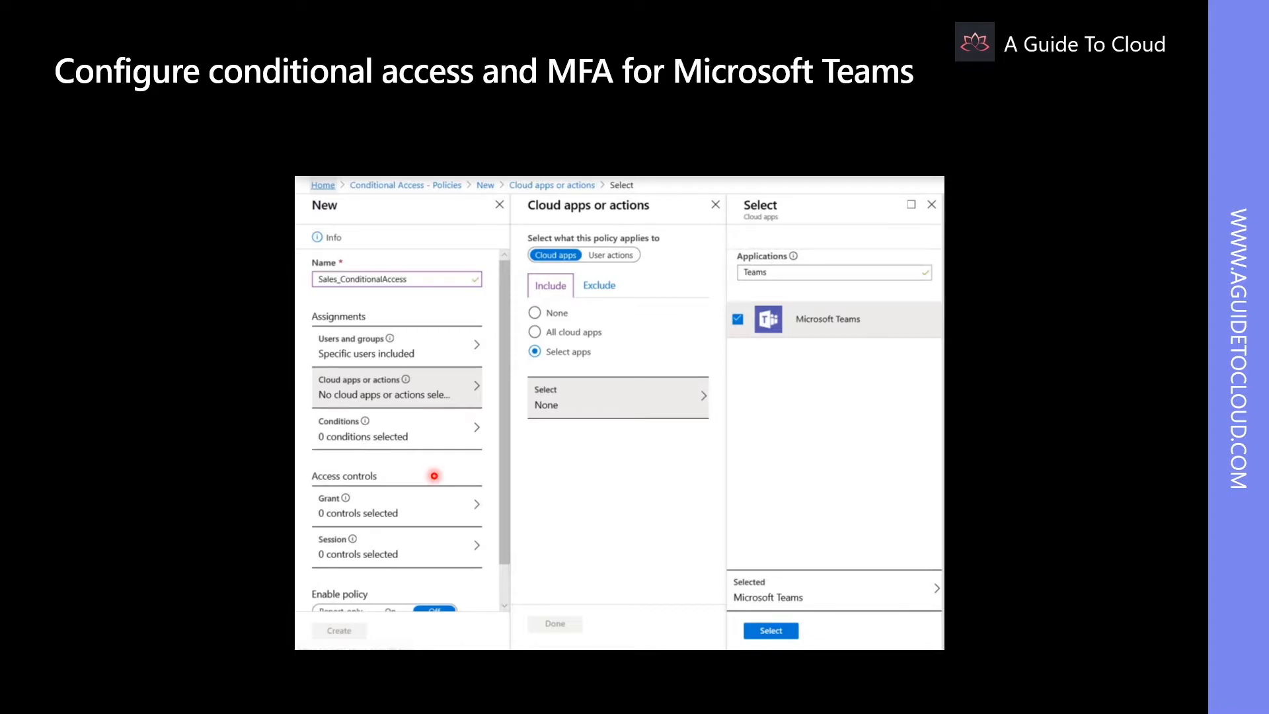
mouse_move(437, 531)
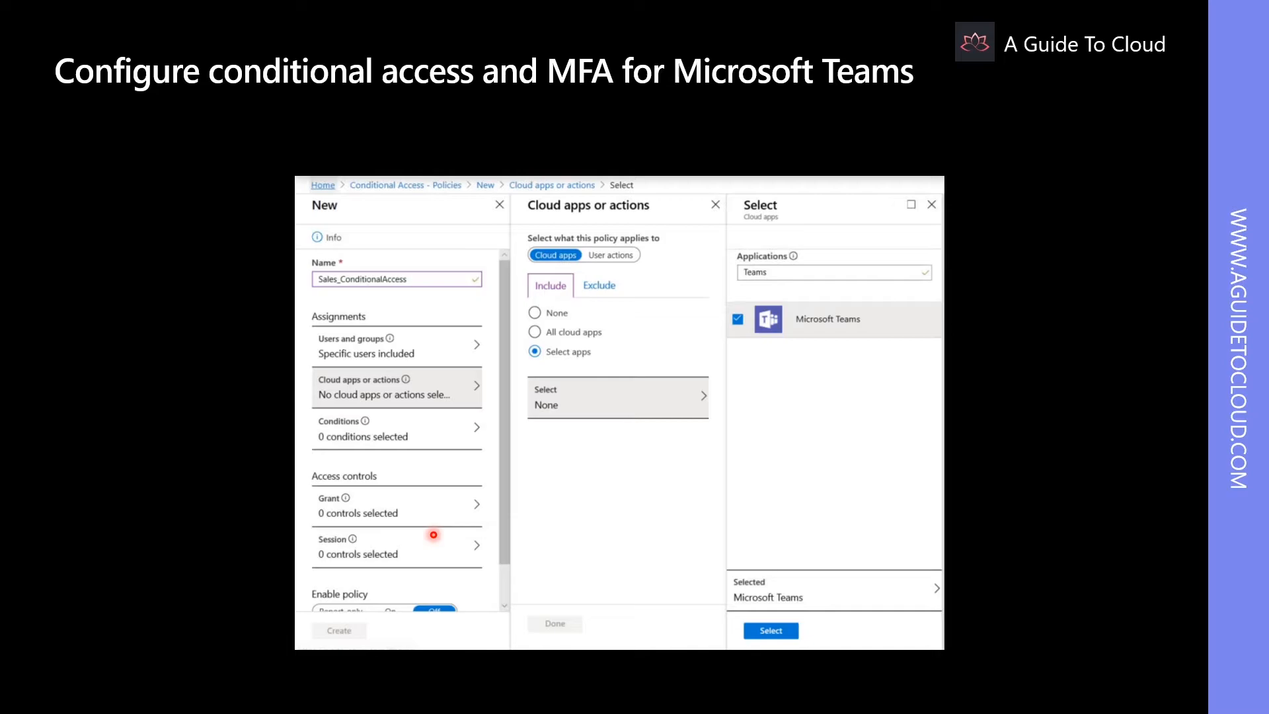
mouse_move(579, 527)
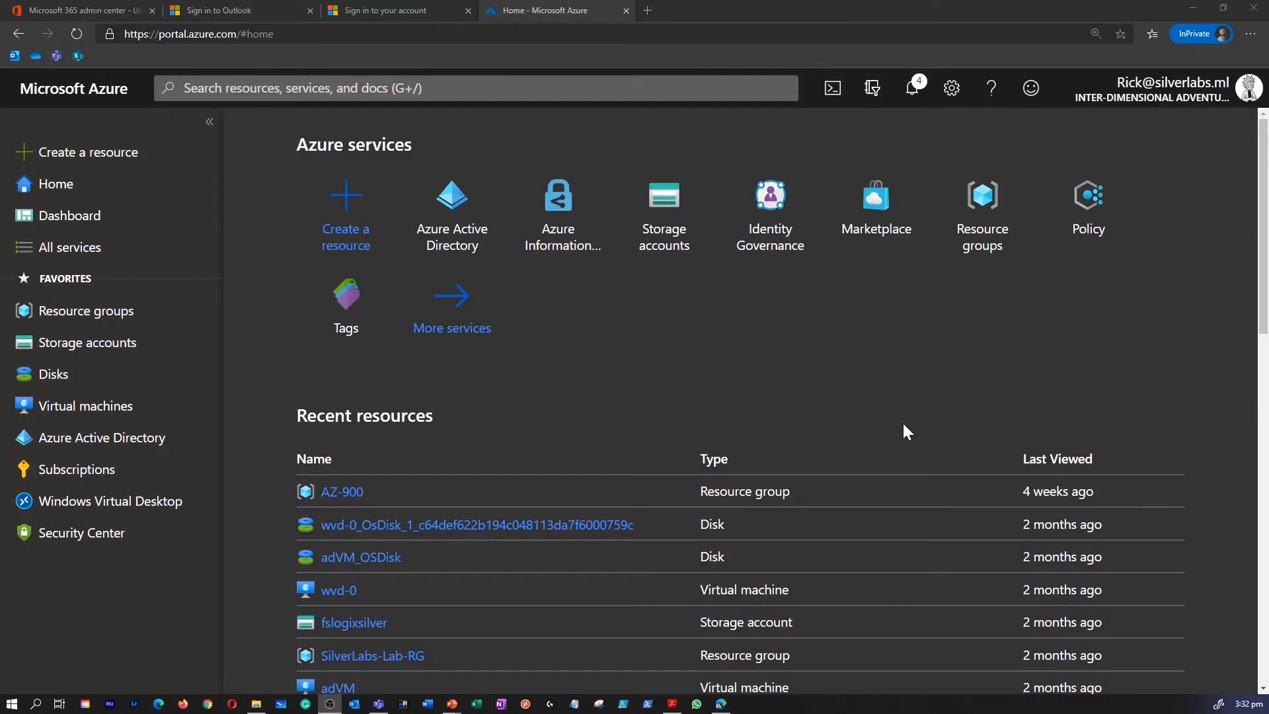
mouse_move(187, 283)
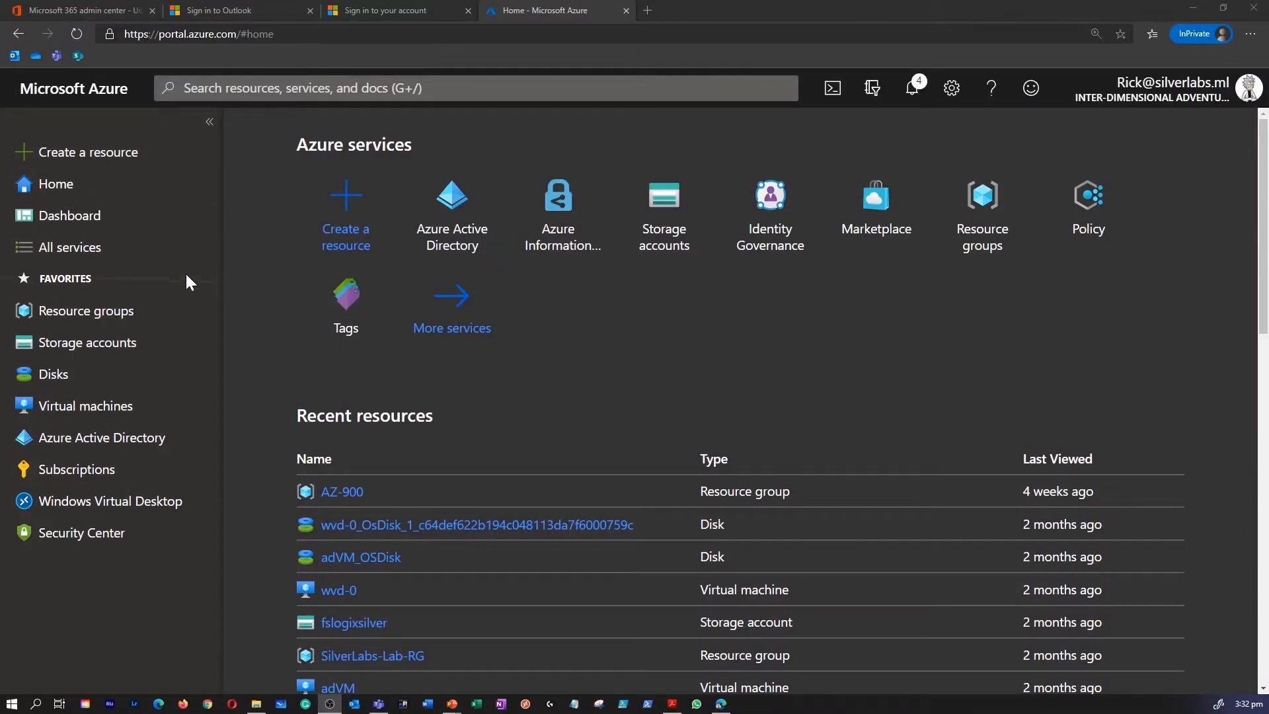
mouse_move(100, 437)
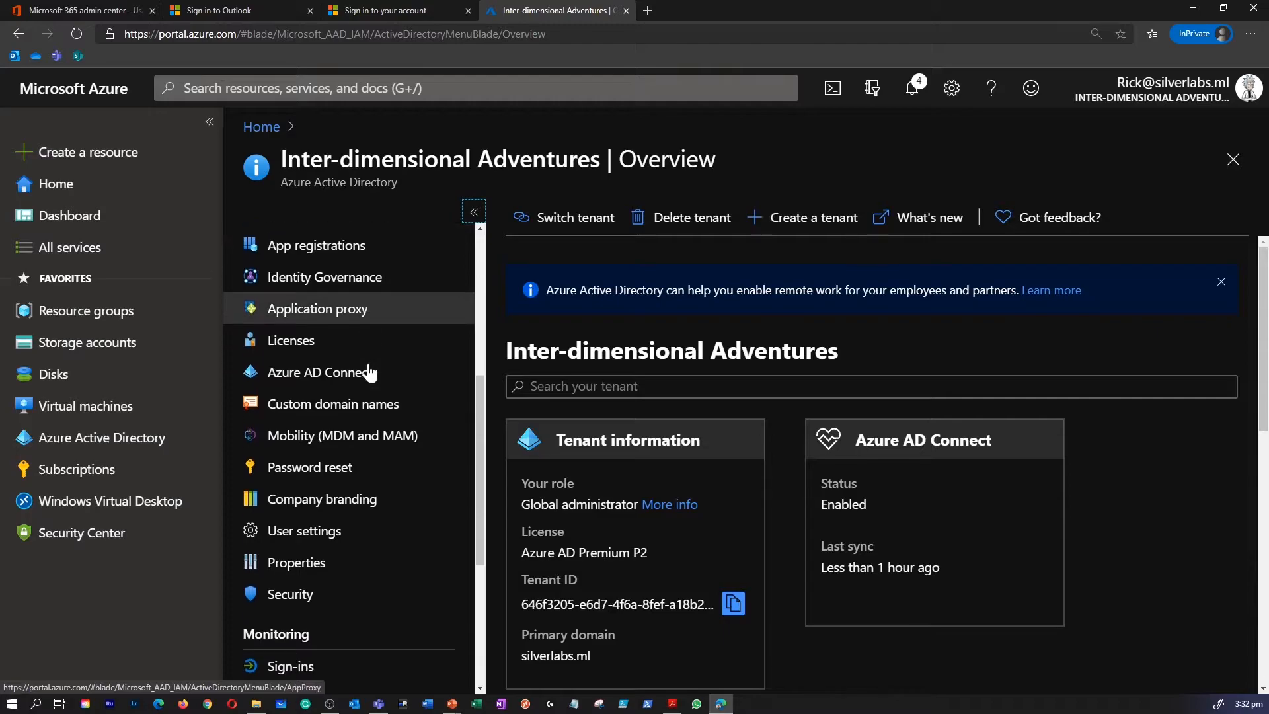
mouse_move(289, 594)
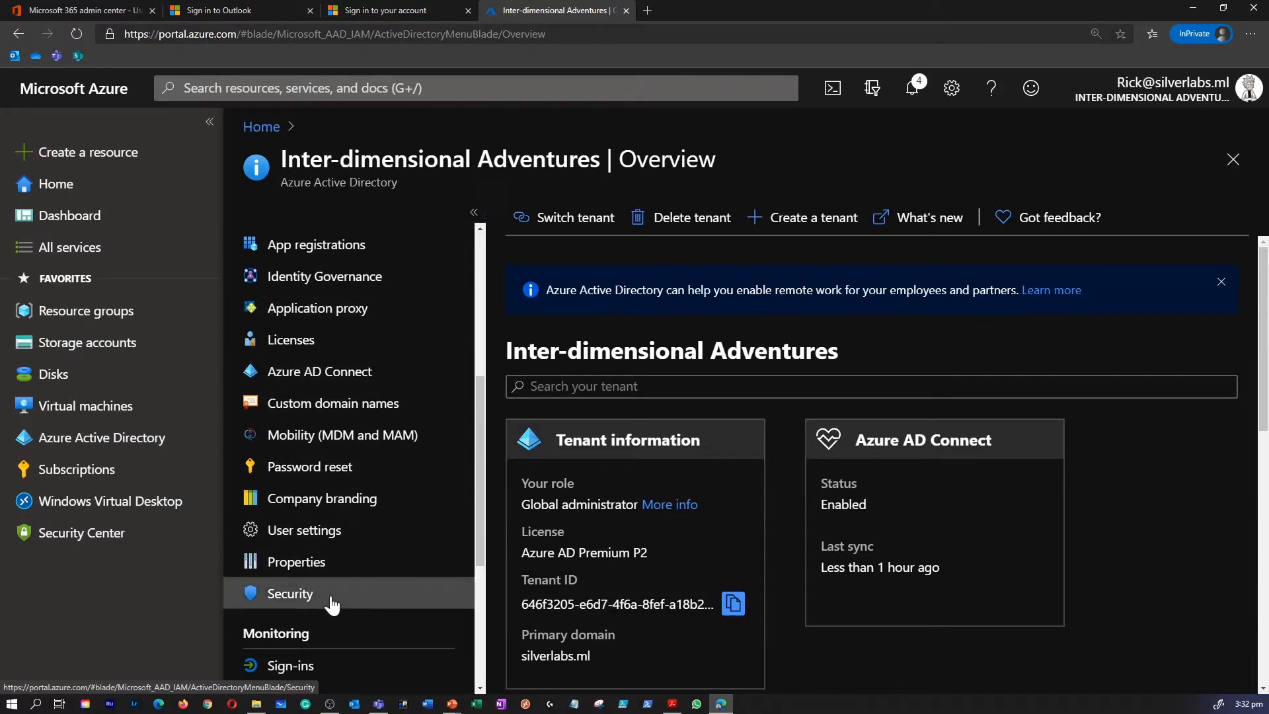
From Azure Active Directory Security, reach Conditional Access and start a new policy
left_click(289, 593)
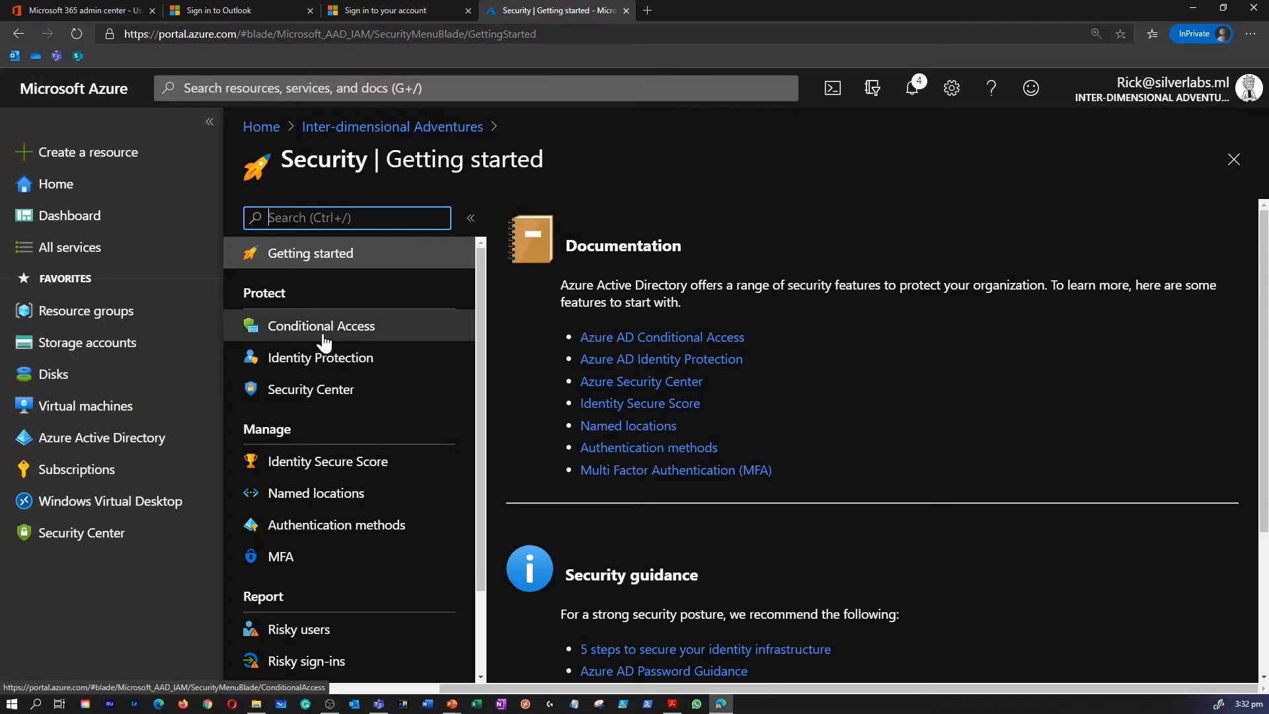
left_click(320, 325)
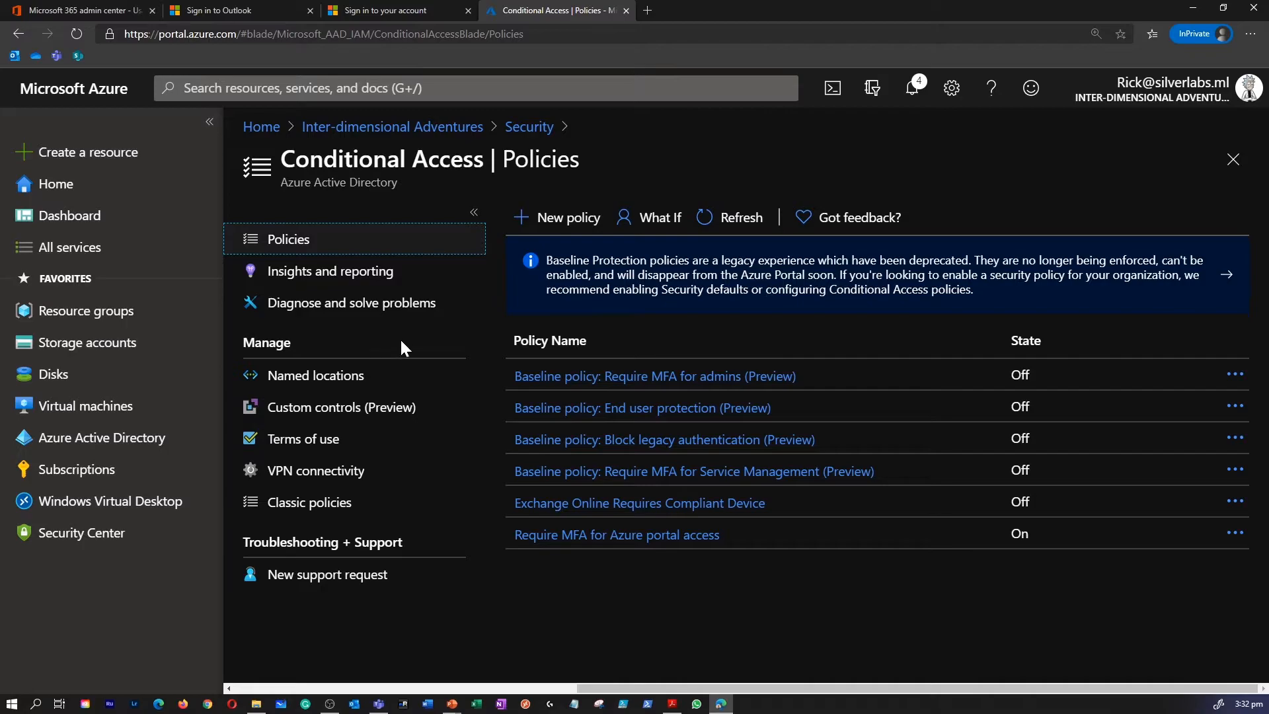
mouse_move(643, 381)
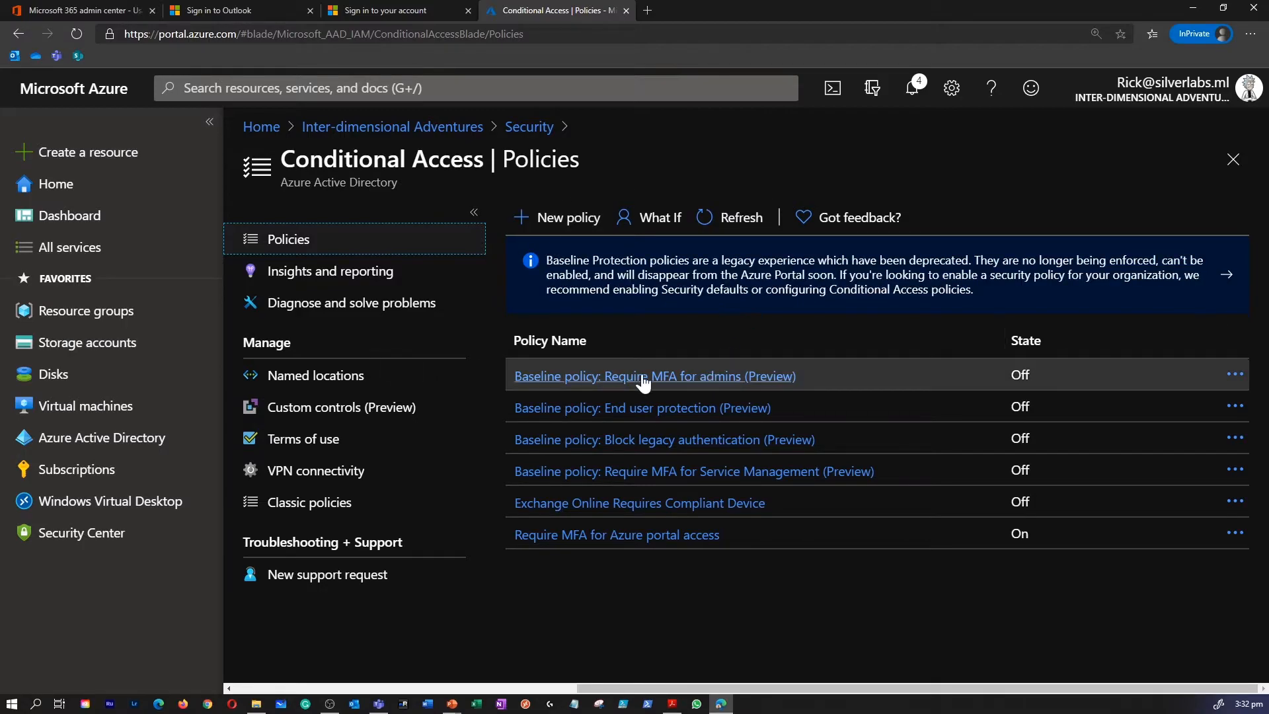
mouse_move(568, 217)
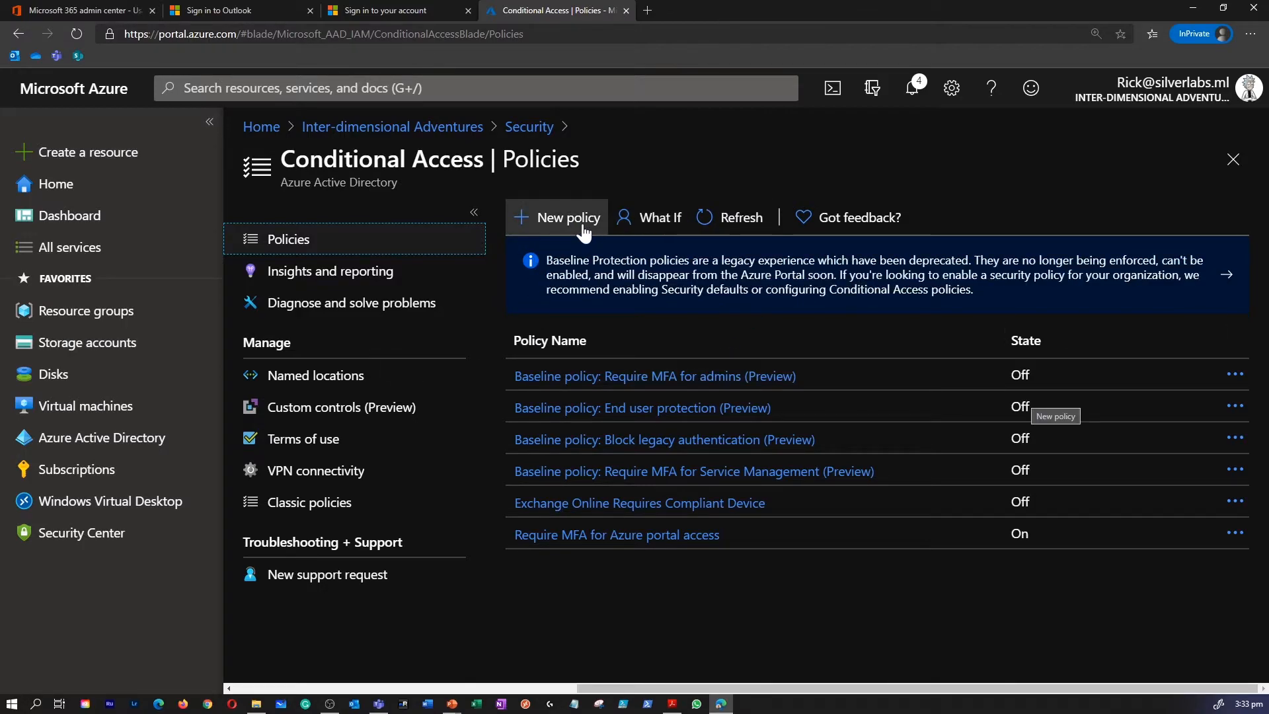
mouse_move(773, 354)
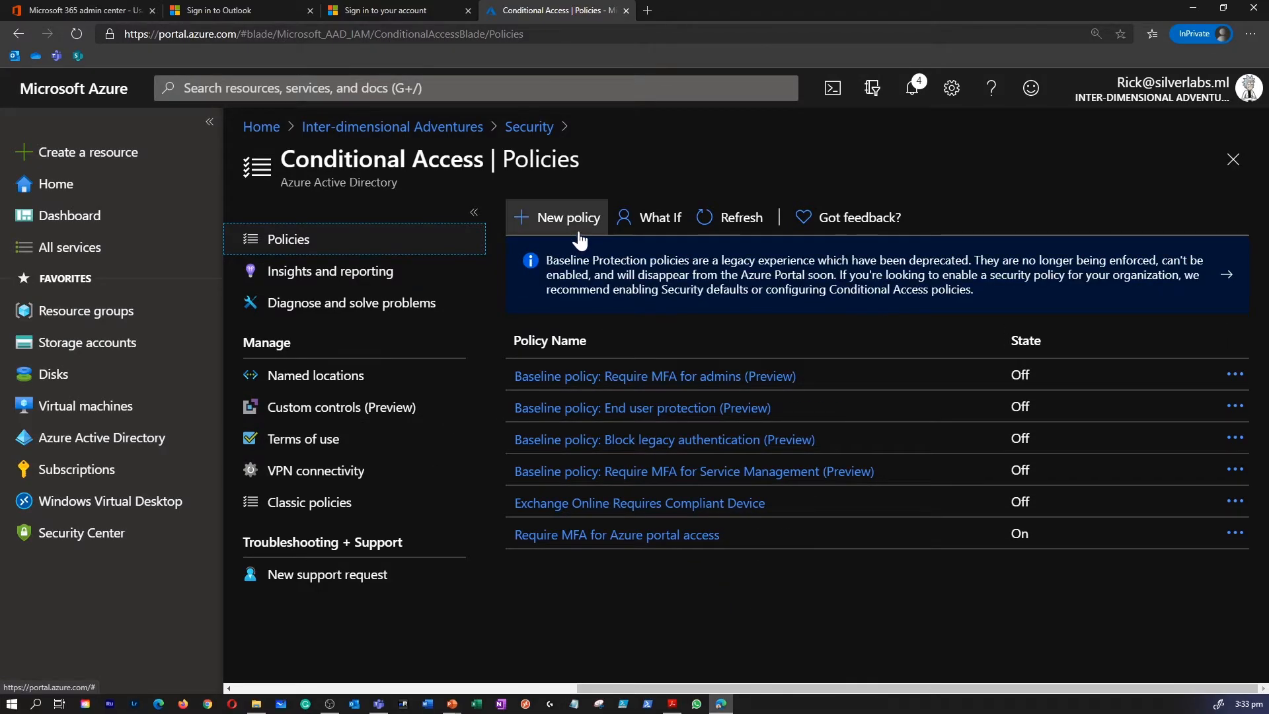
mouse_move(578, 235)
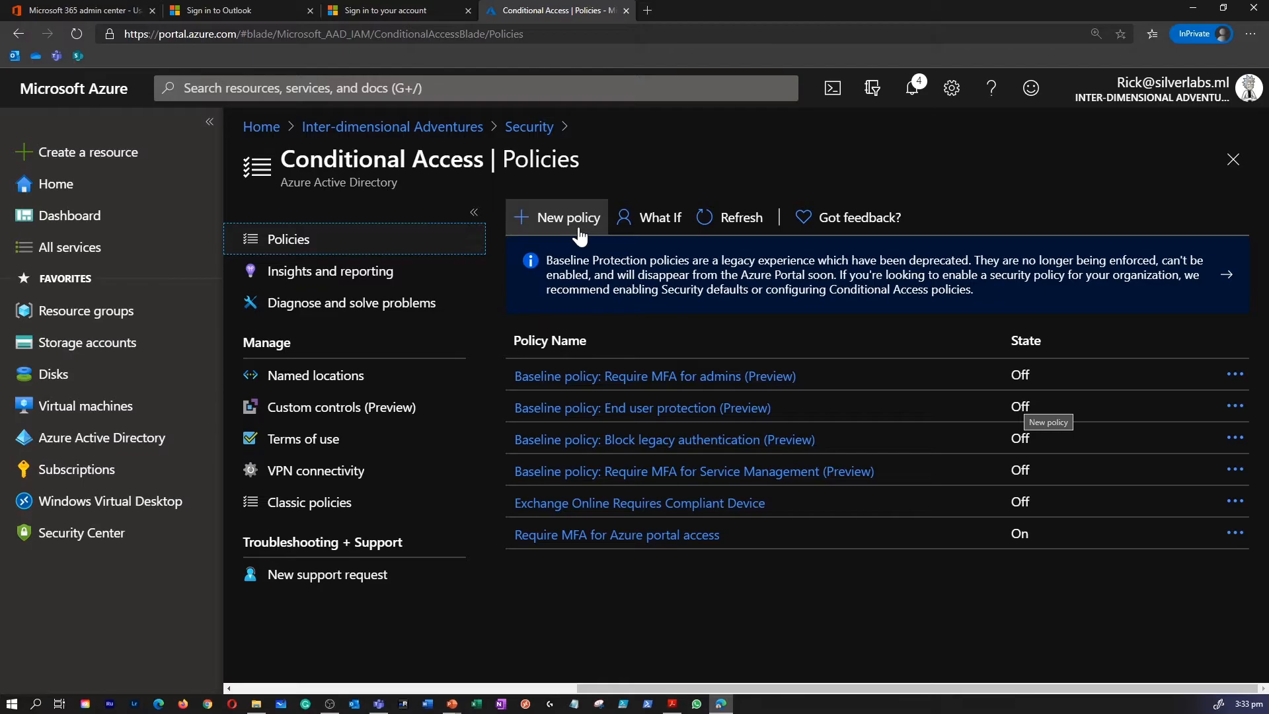
left_click(555, 217)
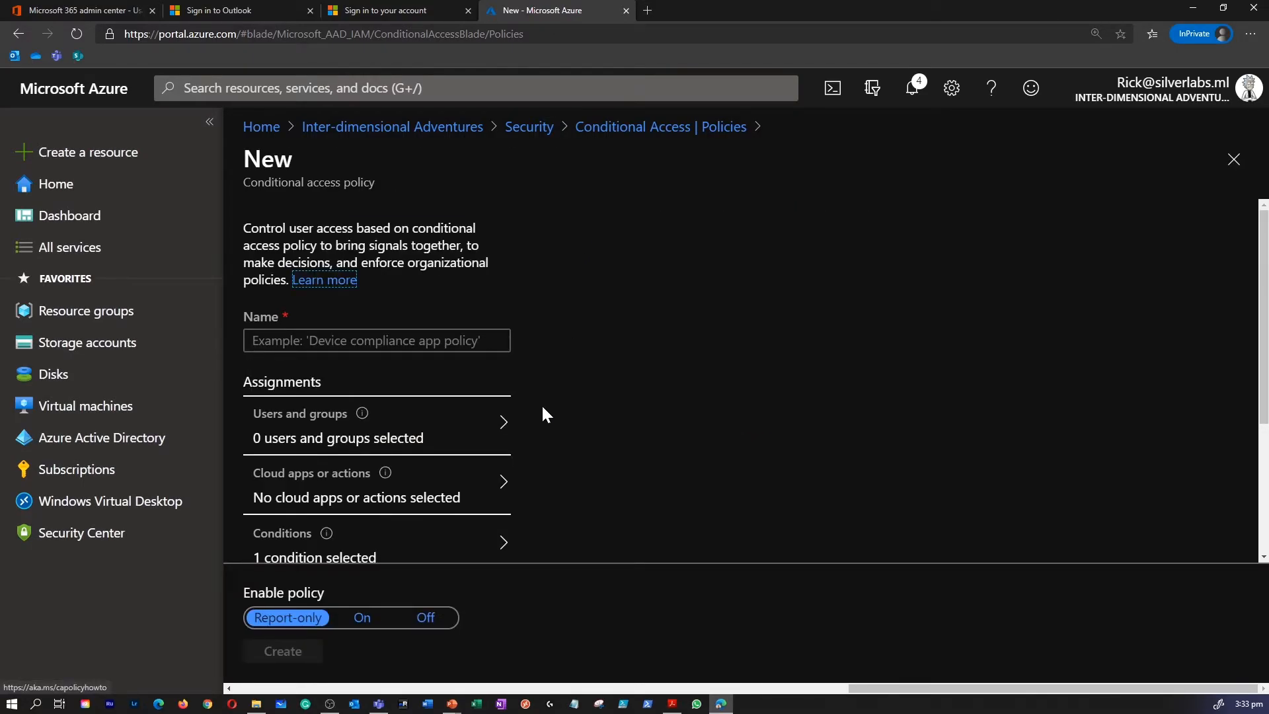
Name the policy 'Teams Policy' and include all guest and external users
left_click(377, 339)
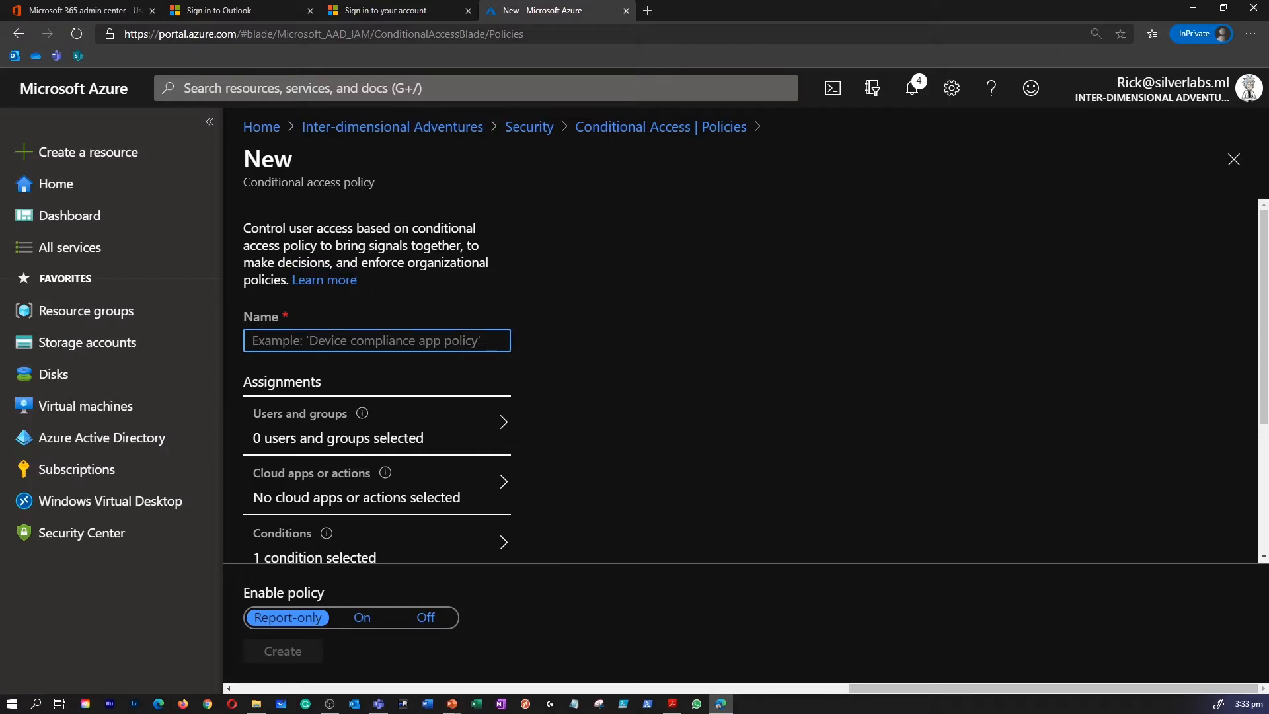
type("Teams Policy")
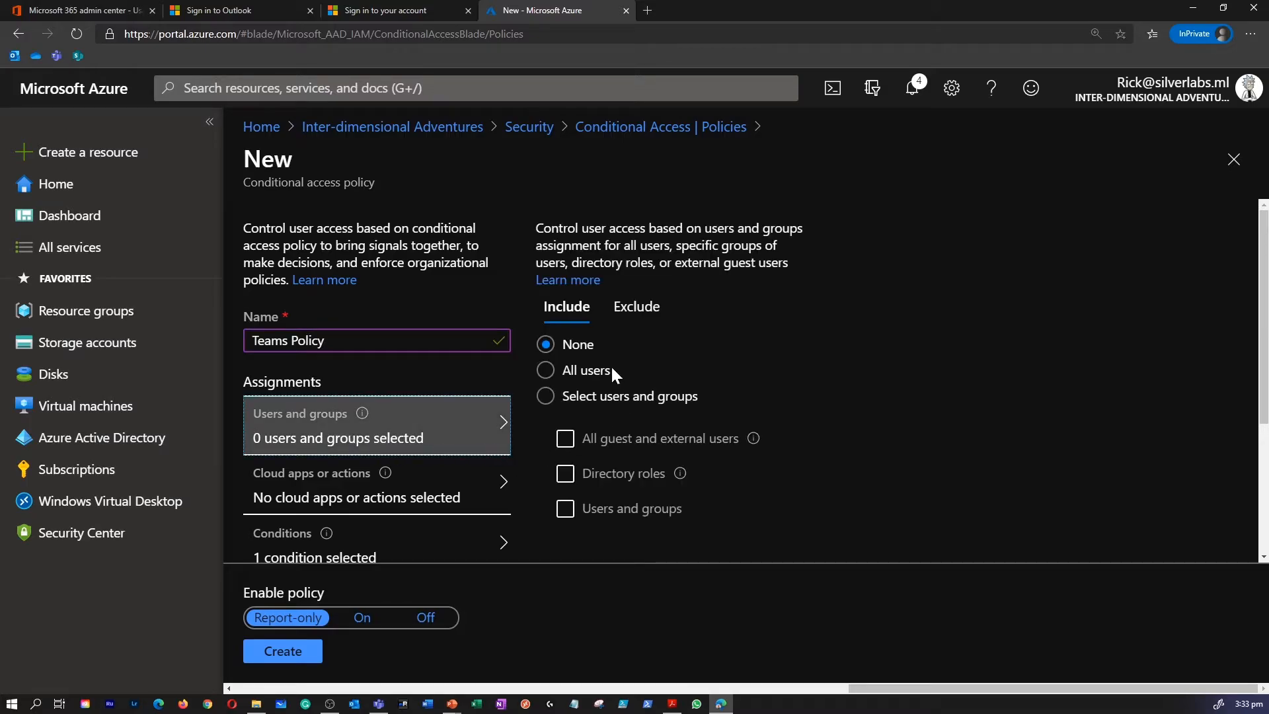
left_click(546, 368)
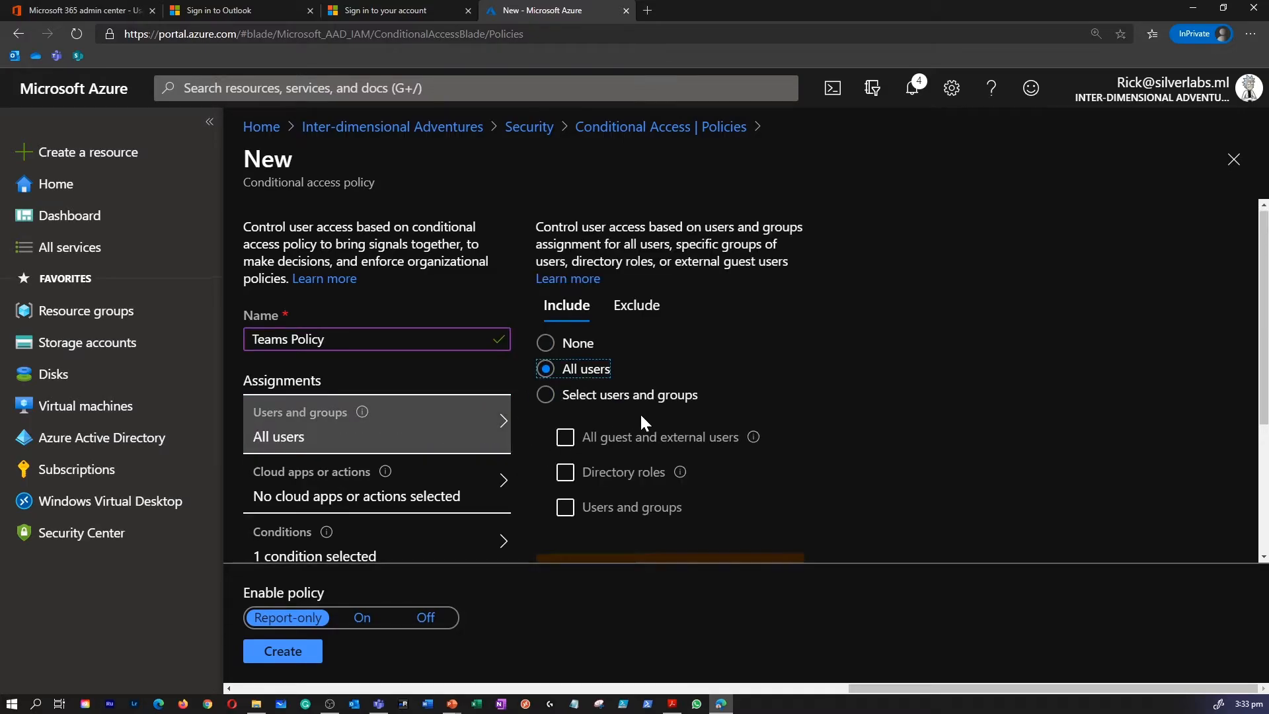
scroll("down", 3)
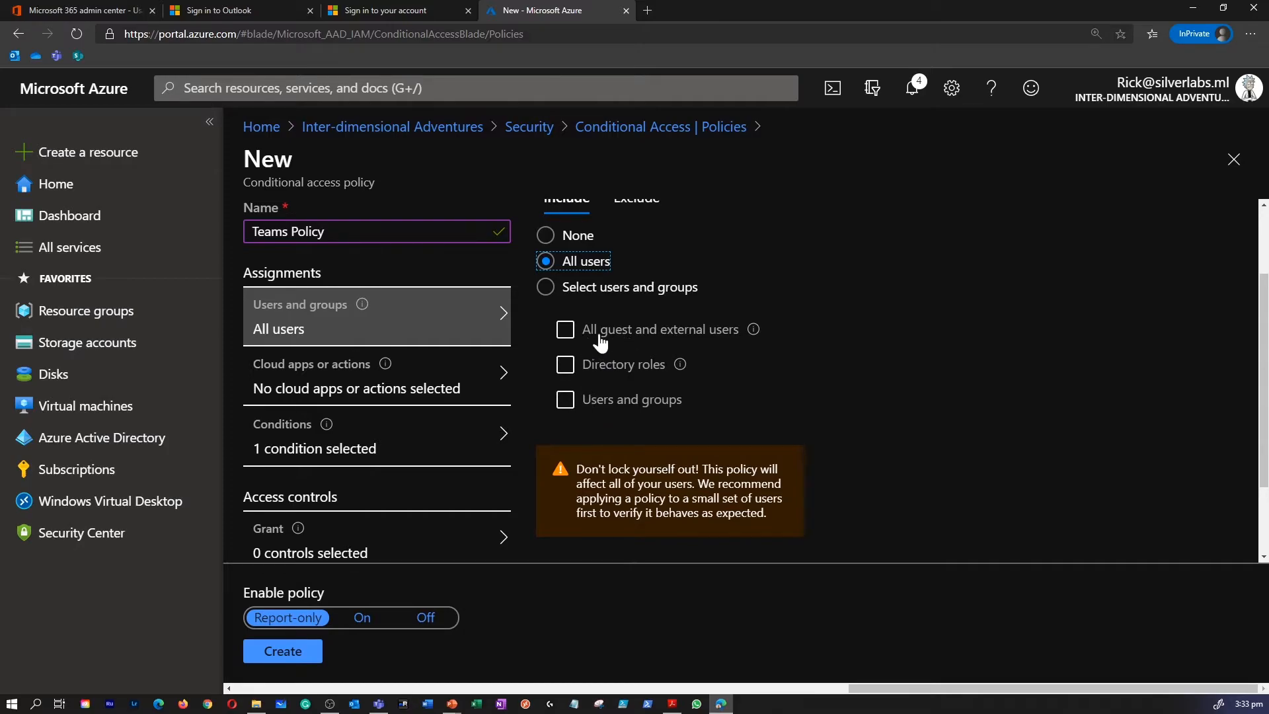
left_click(564, 329)
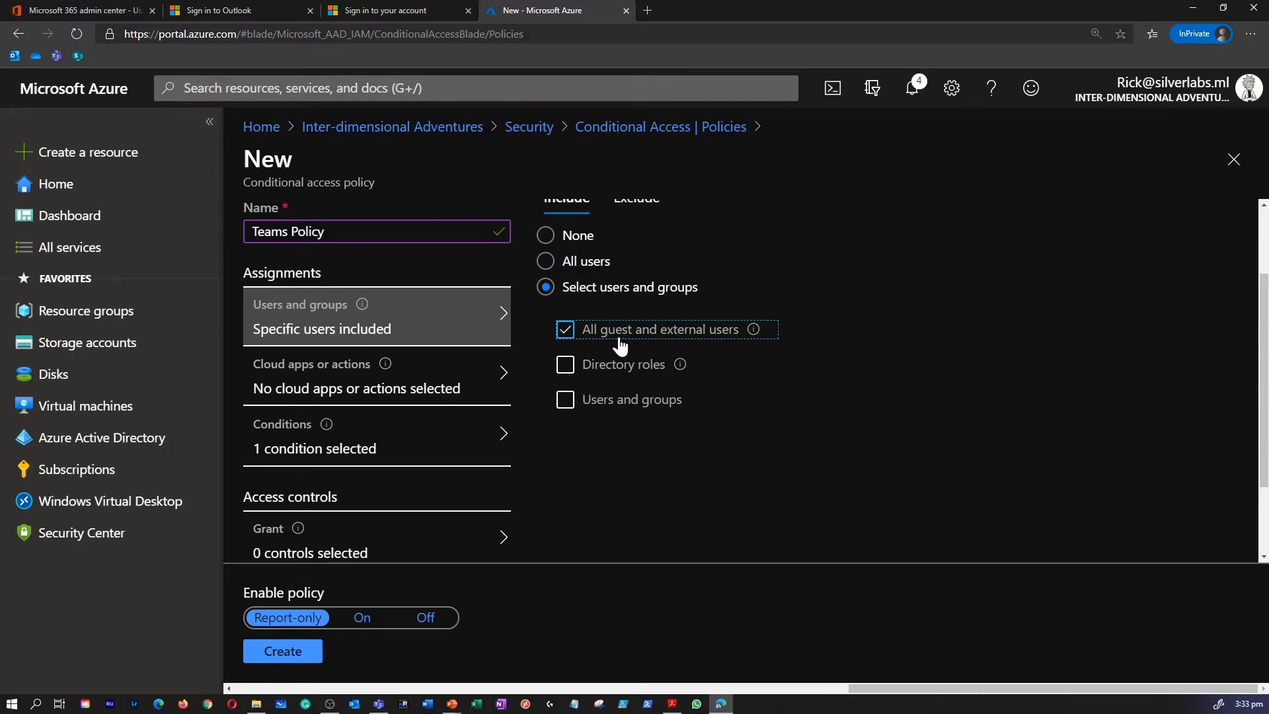
mouse_move(458, 396)
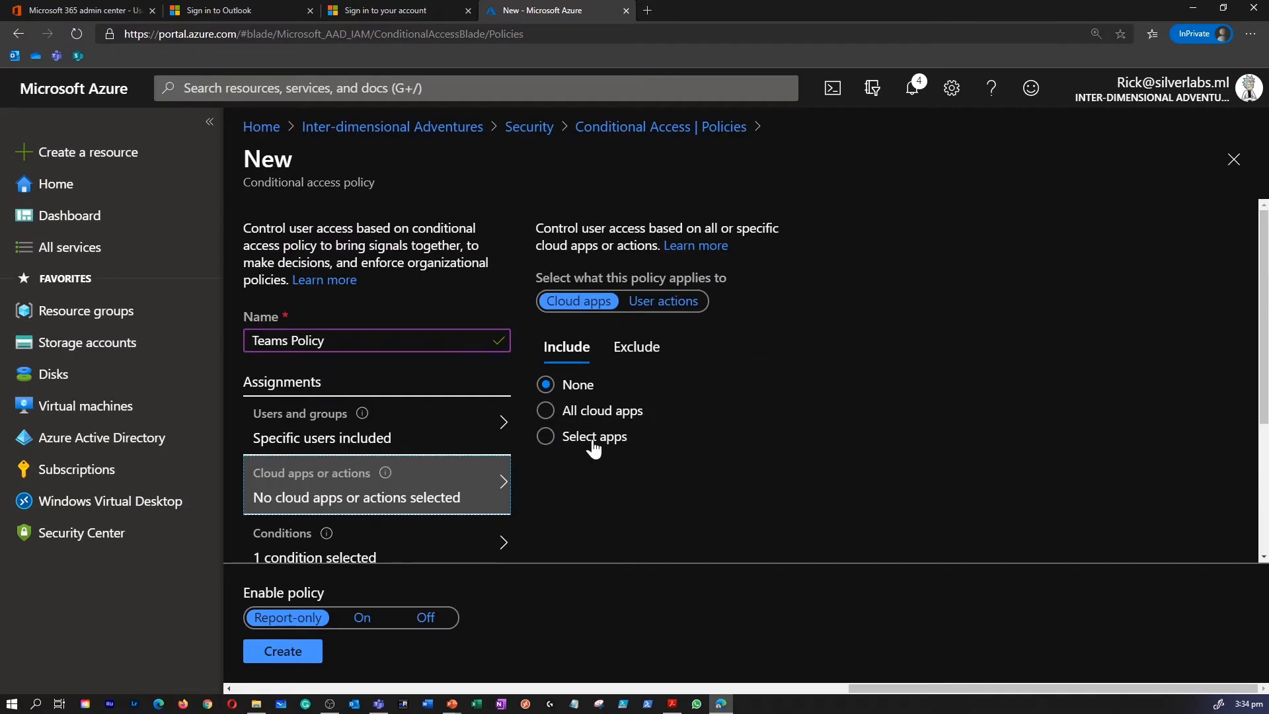
mouse_move(593, 446)
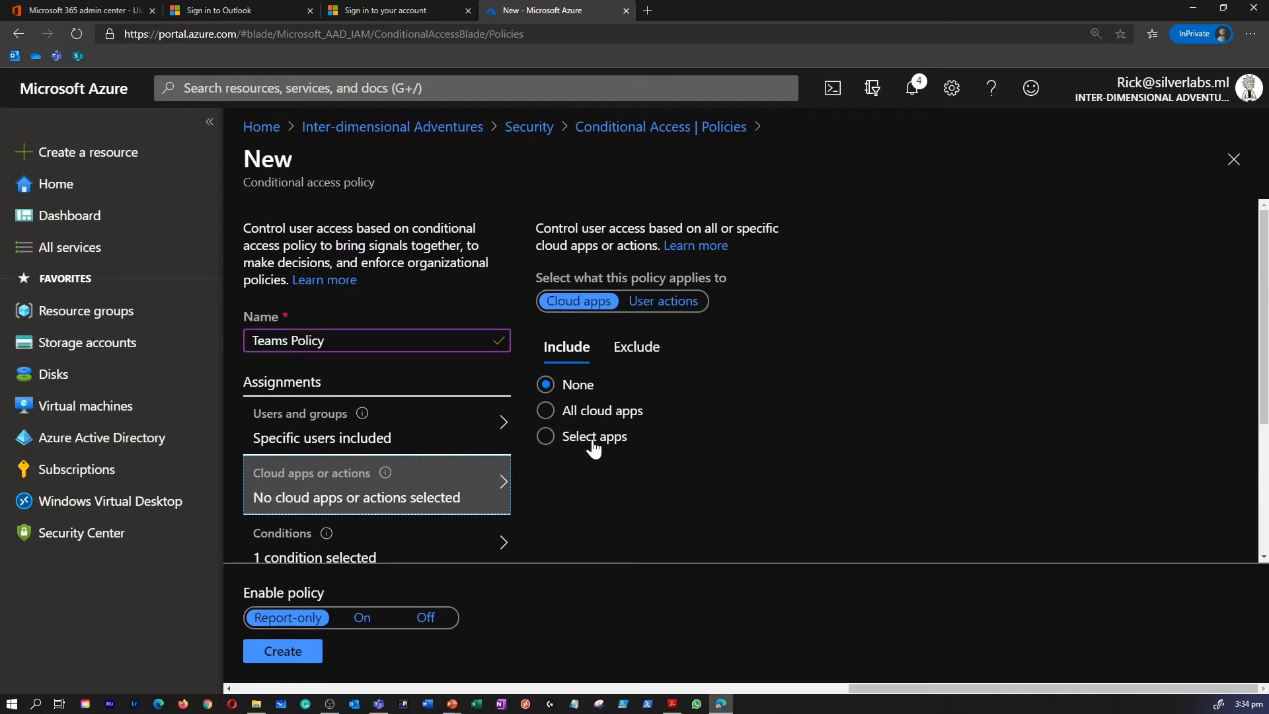
Search 'microsoft teams' and select Microsoft Teams as the policy's only cloud app
left_click(545, 436)
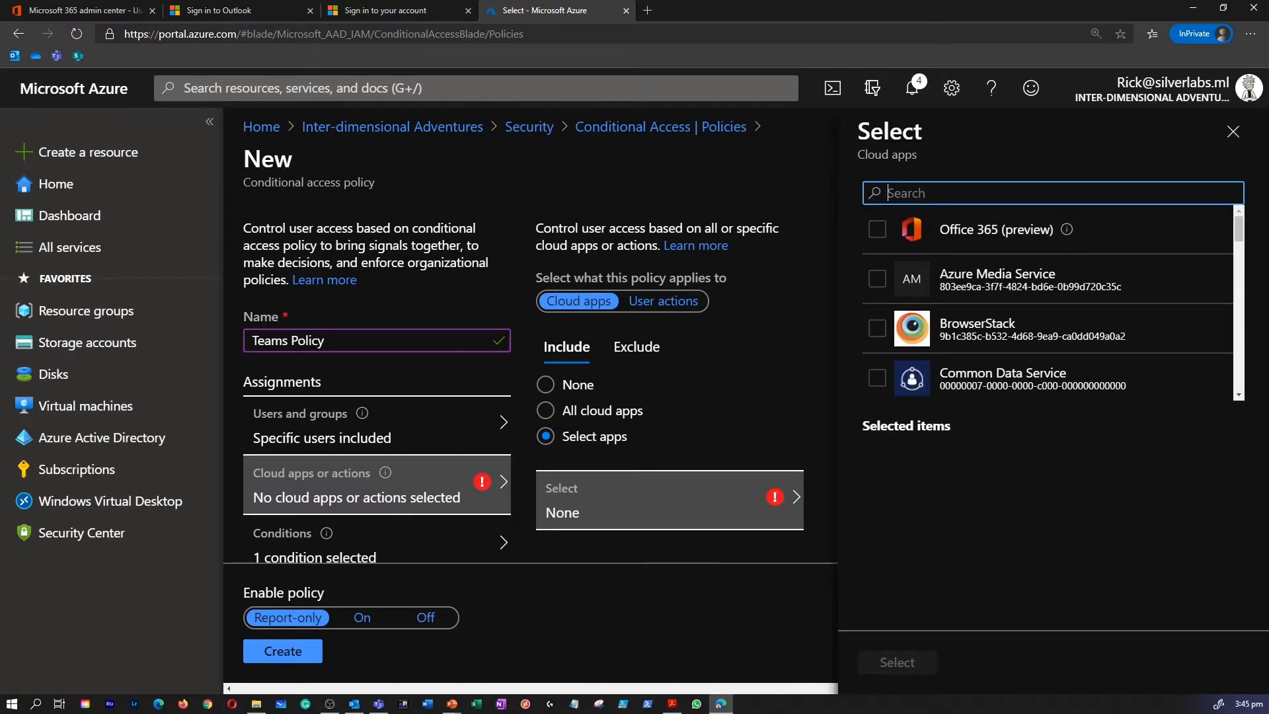
type("microsoft teams")
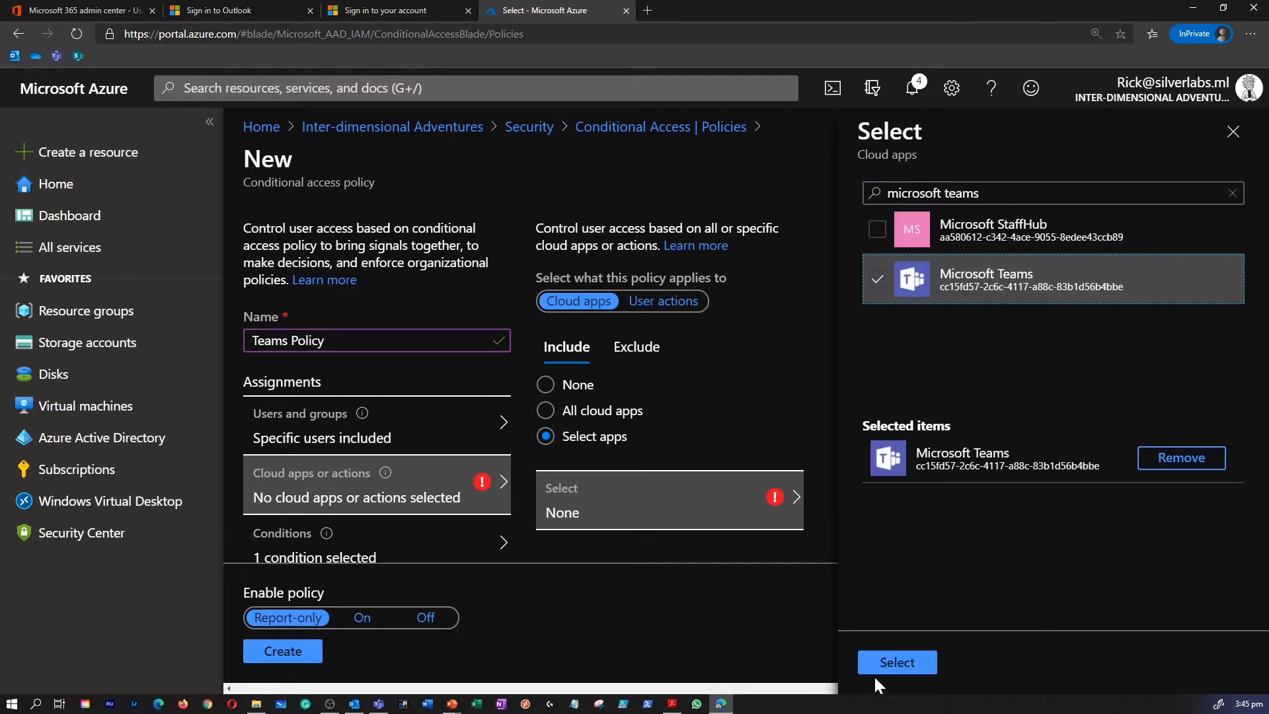
left_click(896, 661)
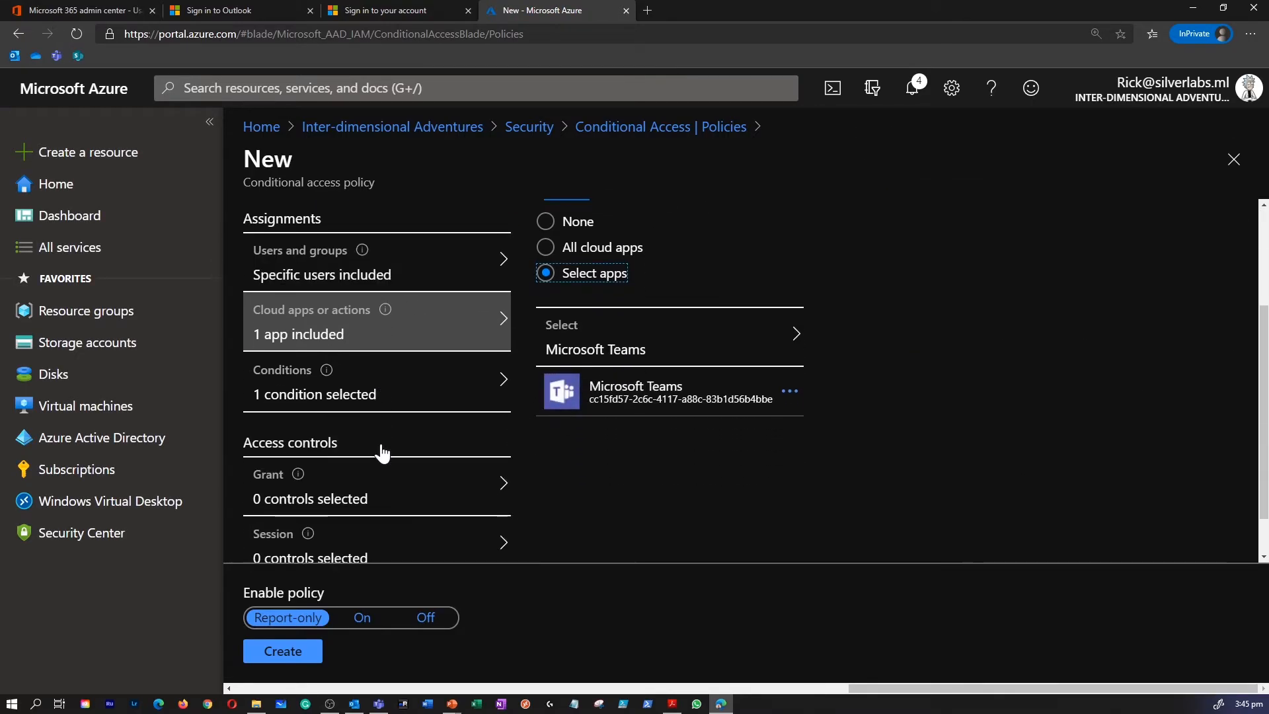
Review the Sign-in risk and Device platforms conditions, then move to the Grant settings
left_click(314, 381)
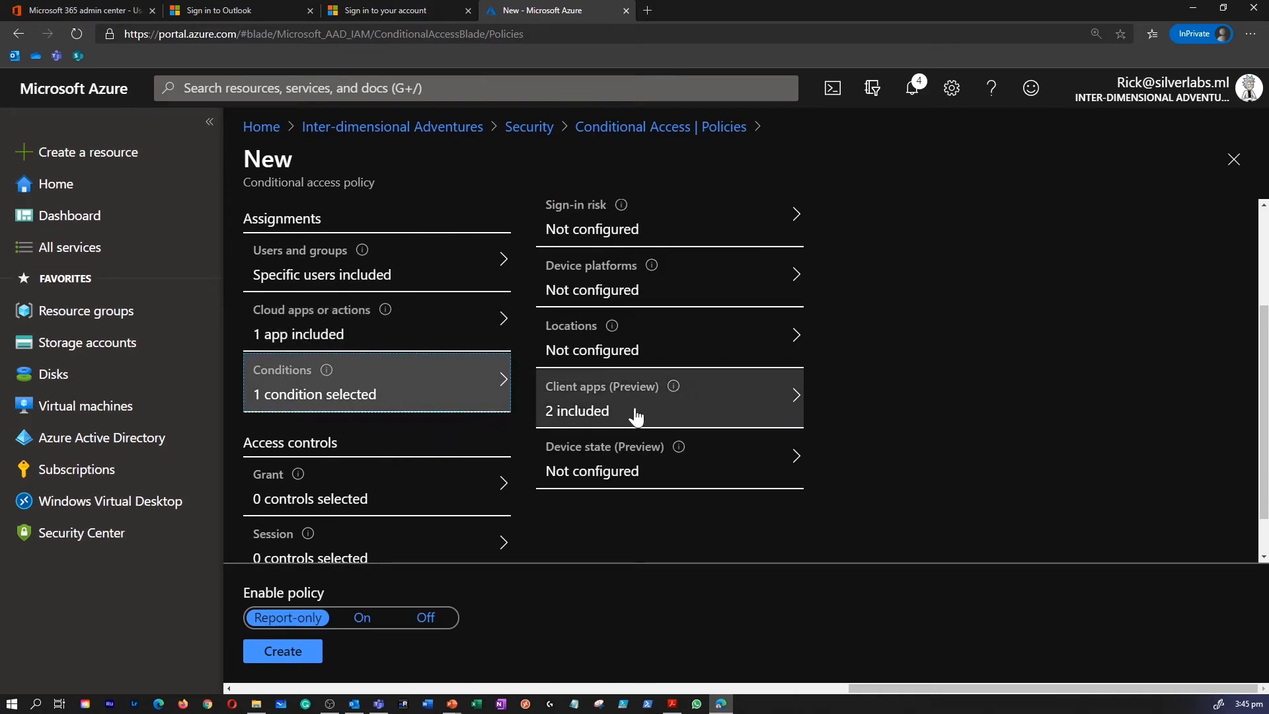
mouse_move(662, 239)
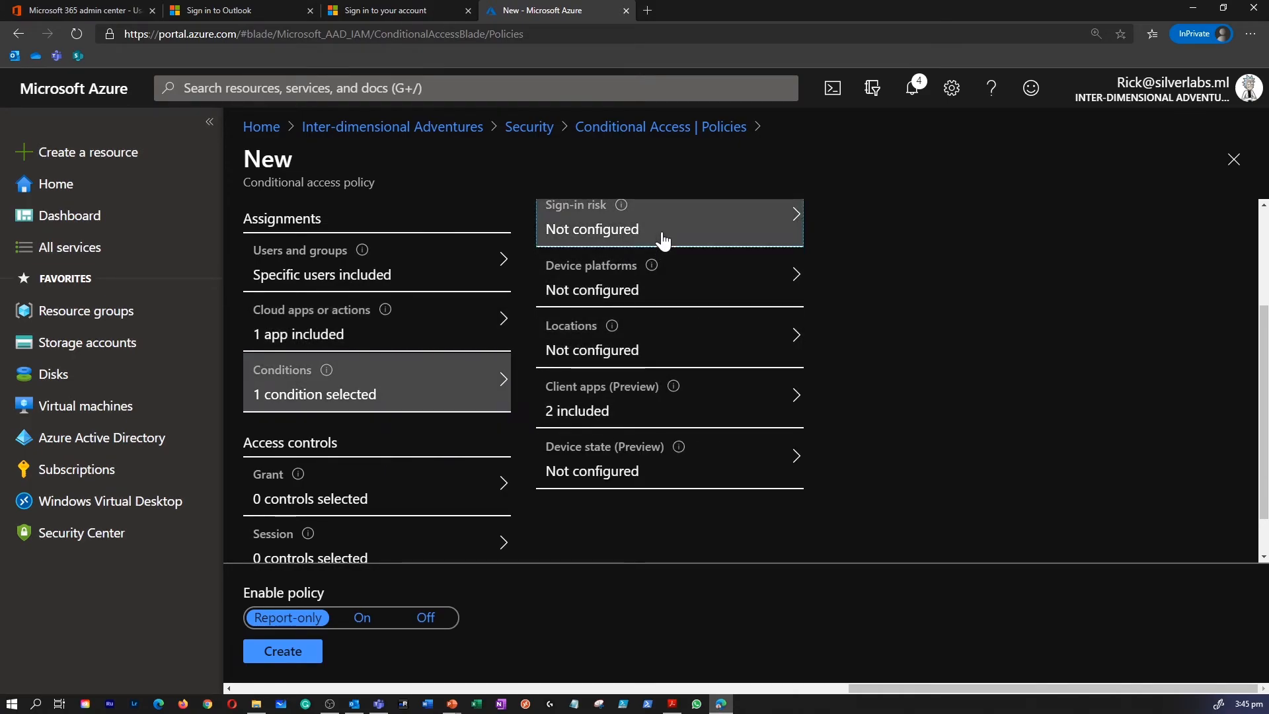
left_click(669, 216)
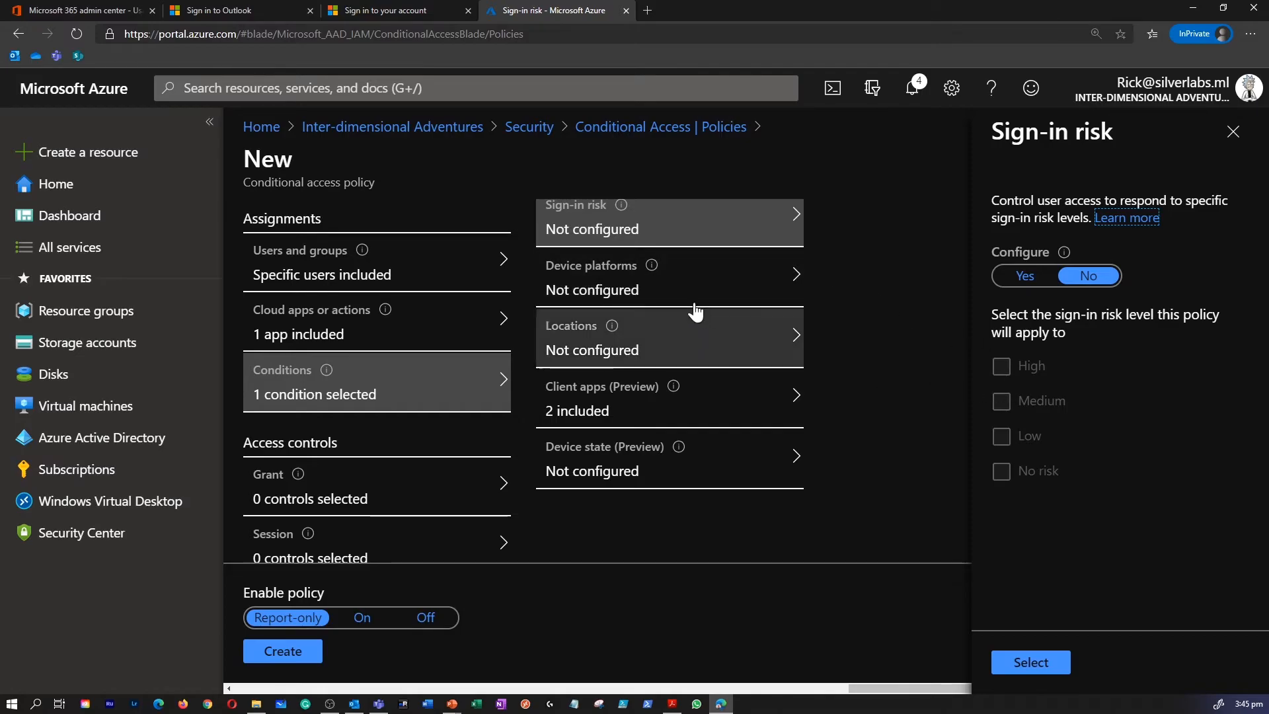
mouse_move(673, 327)
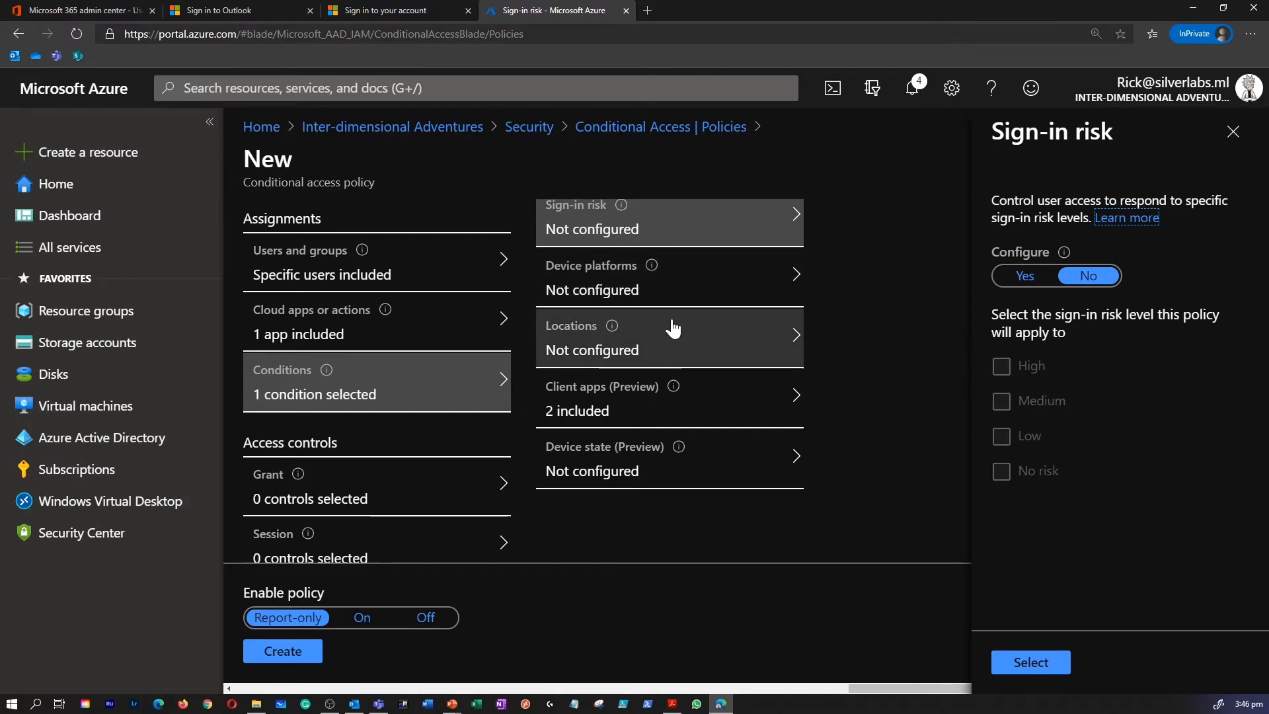
mouse_move(659, 441)
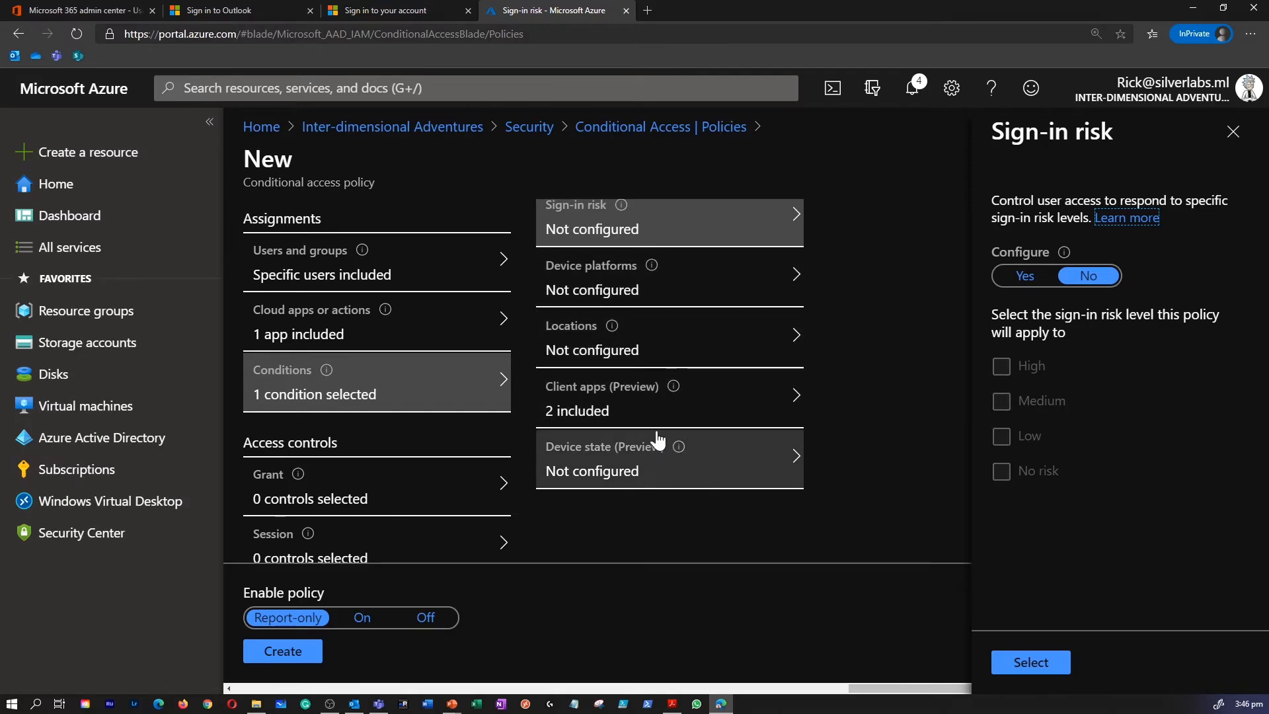
left_click(591, 276)
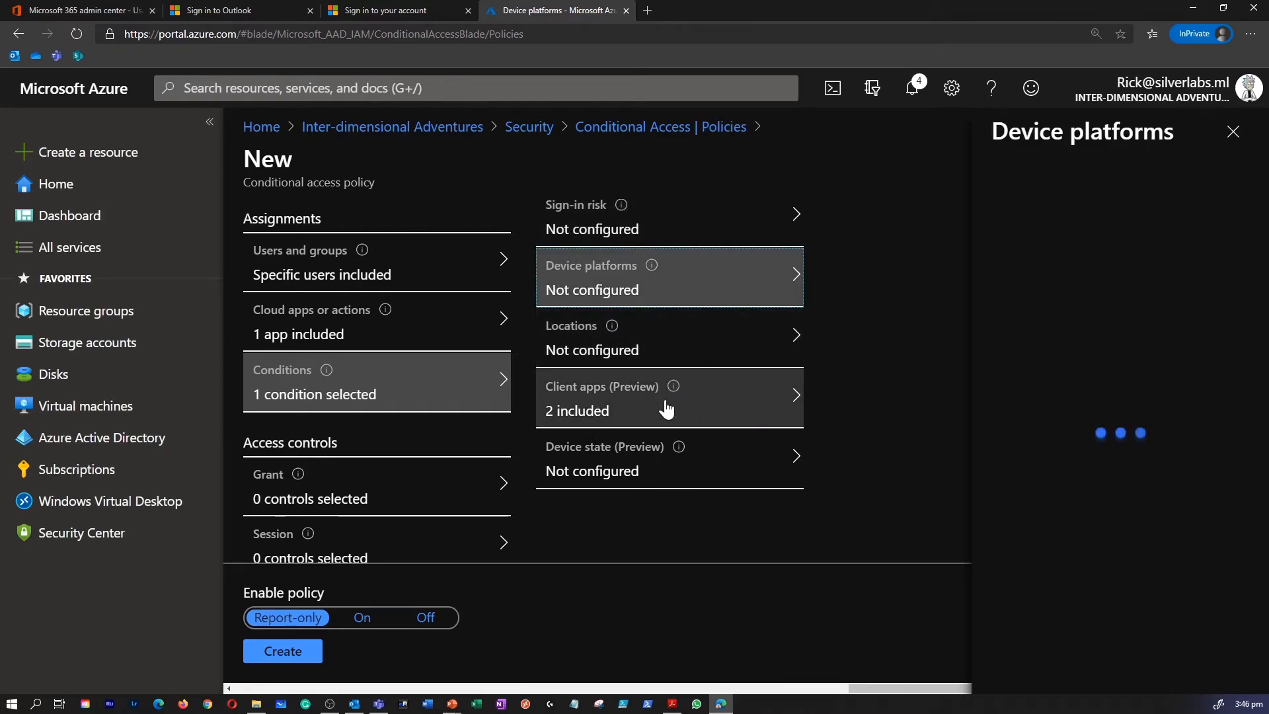
left_click(377, 485)
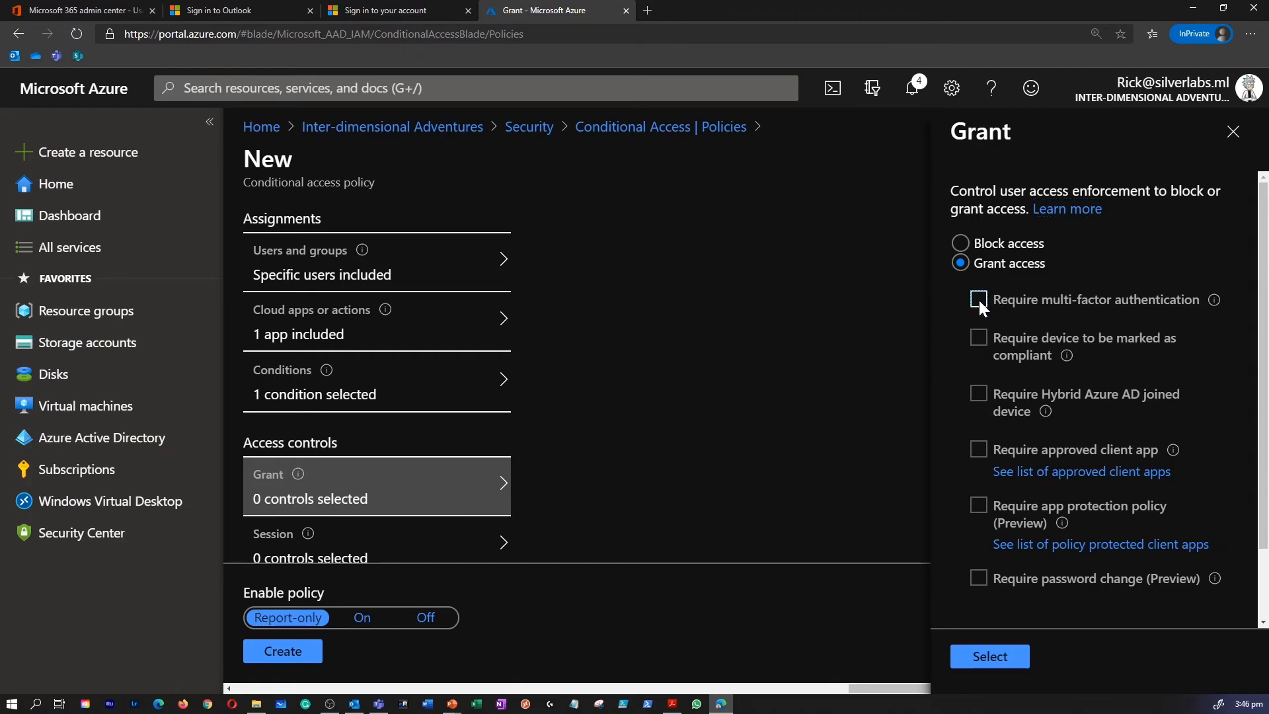
Grant access only with Require multi-factor authentication and confirm the control
left_click(978, 300)
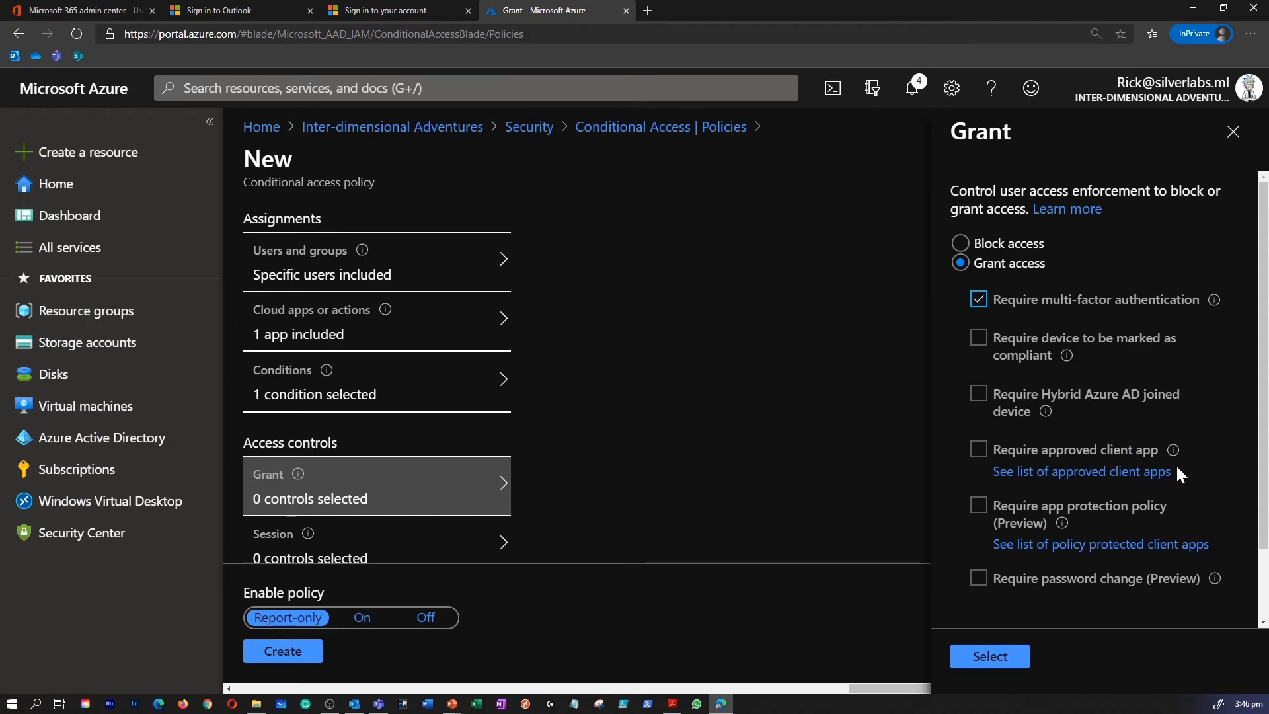
scroll("down", 3)
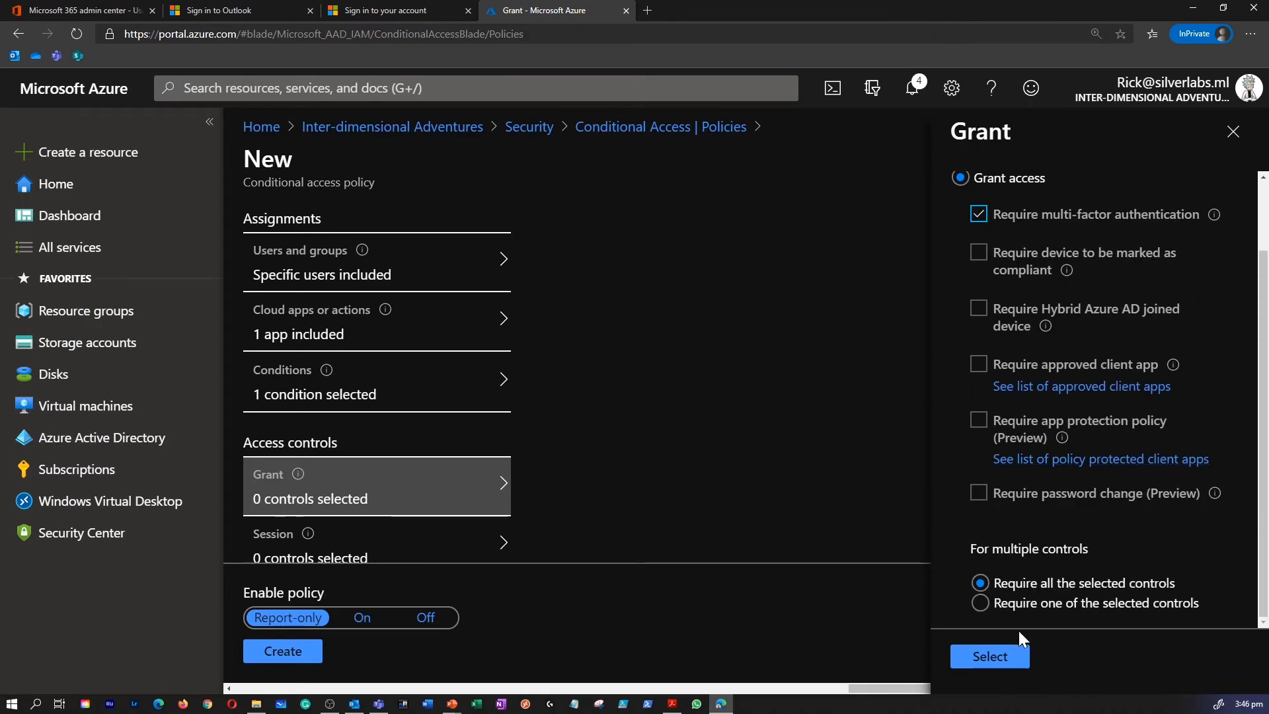
left_click(989, 656)
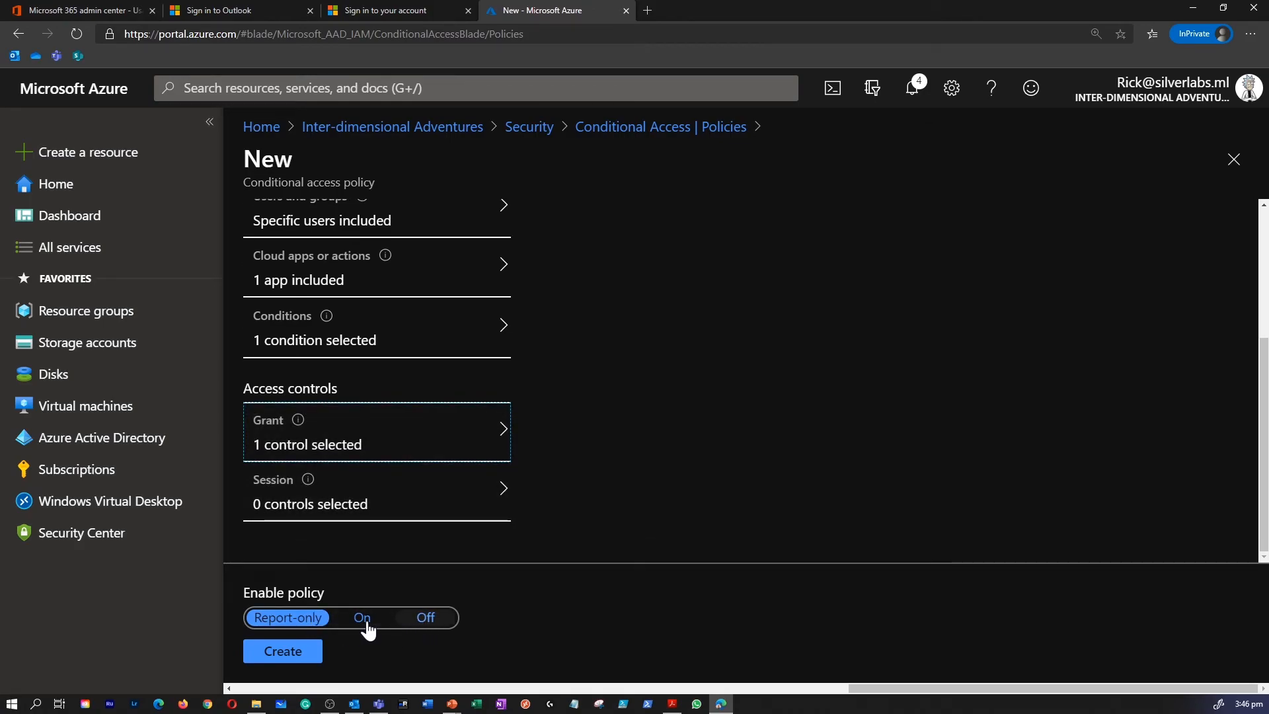
left_click(286, 617)
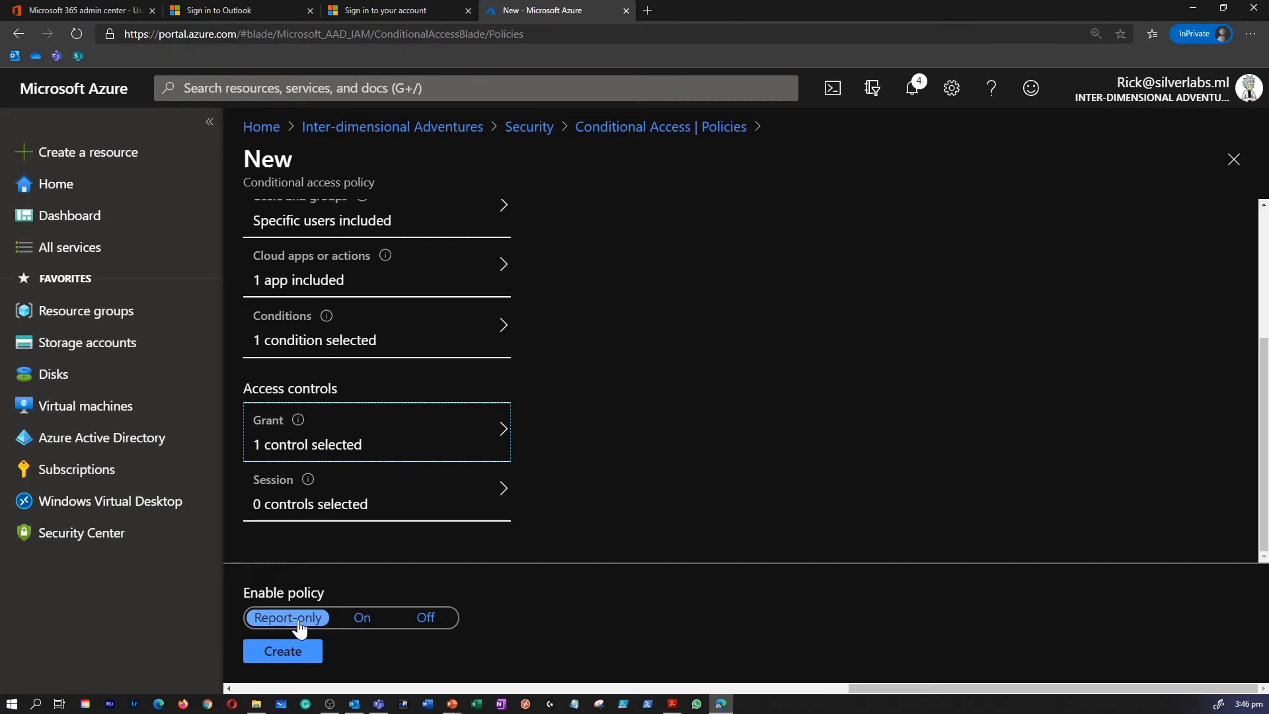
mouse_move(305, 625)
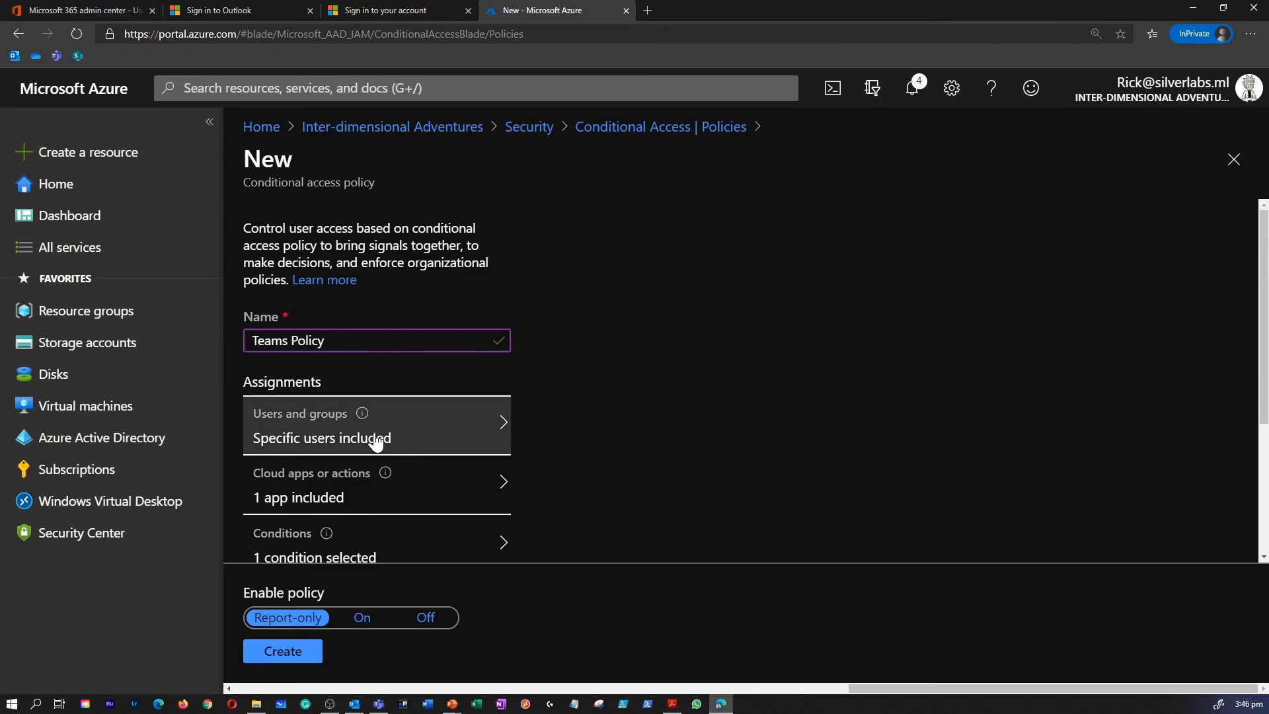
scroll("down", 3)
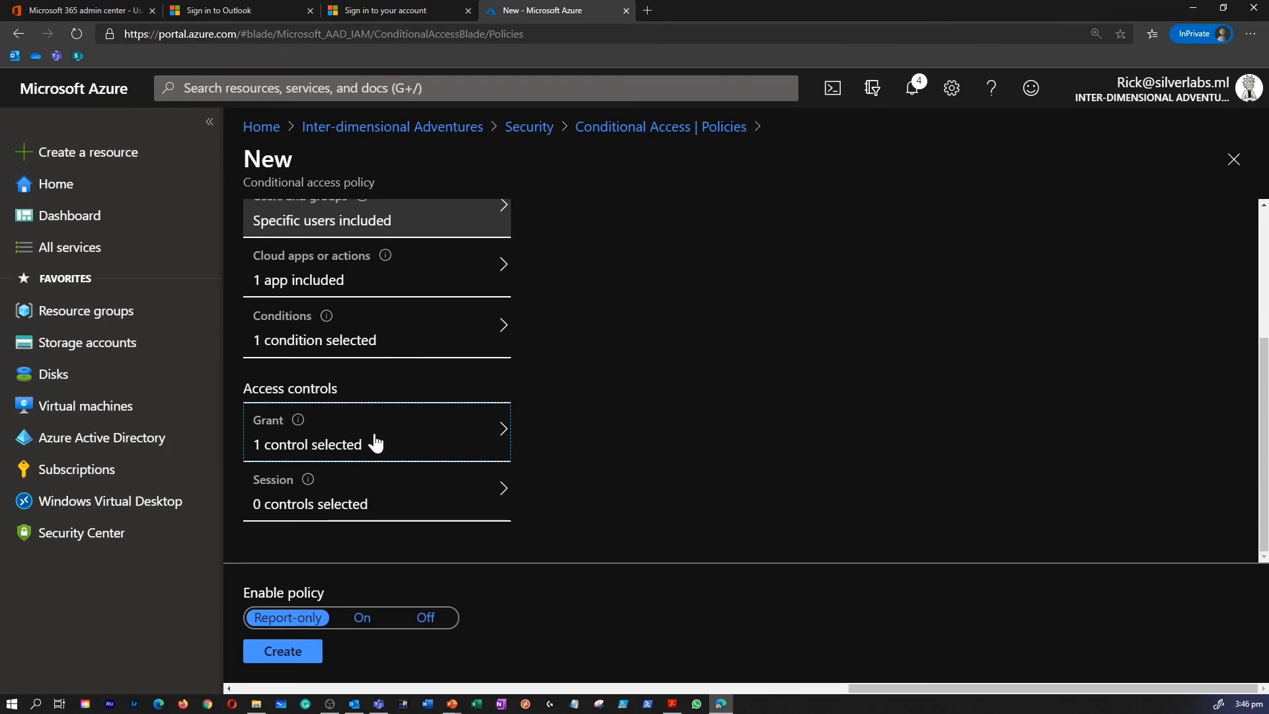